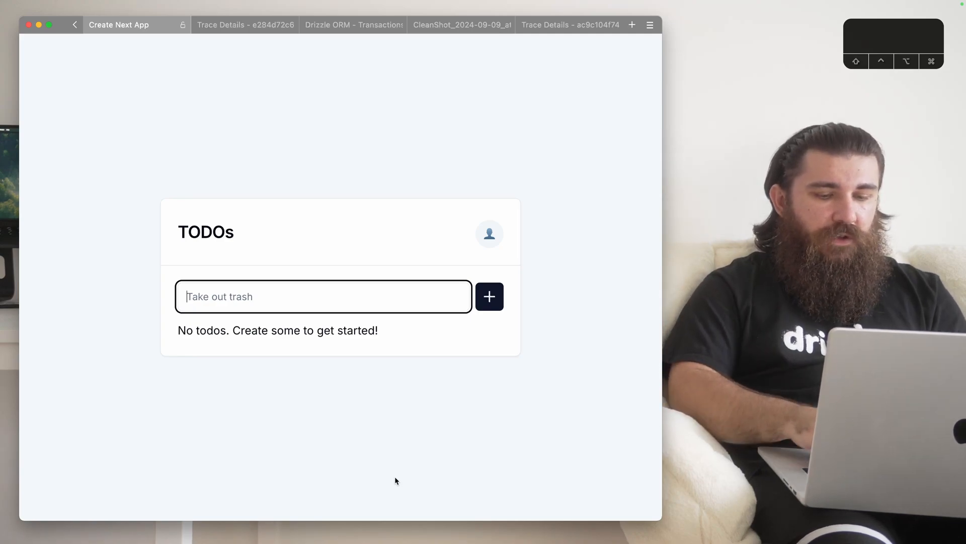
- Add 'Create todos', then the comma-separated entry 'For example, Comma separated' to the list
type("Create t")
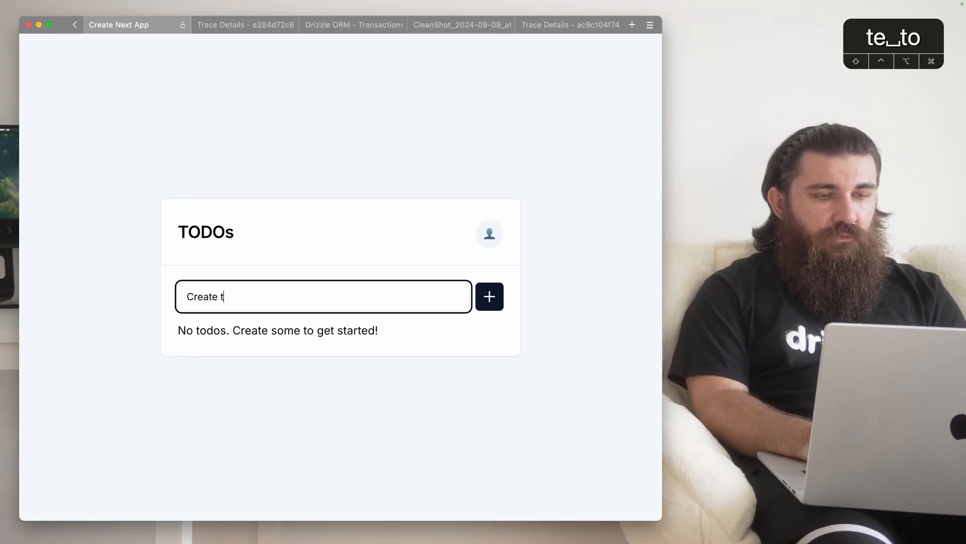
left_click(489, 296)
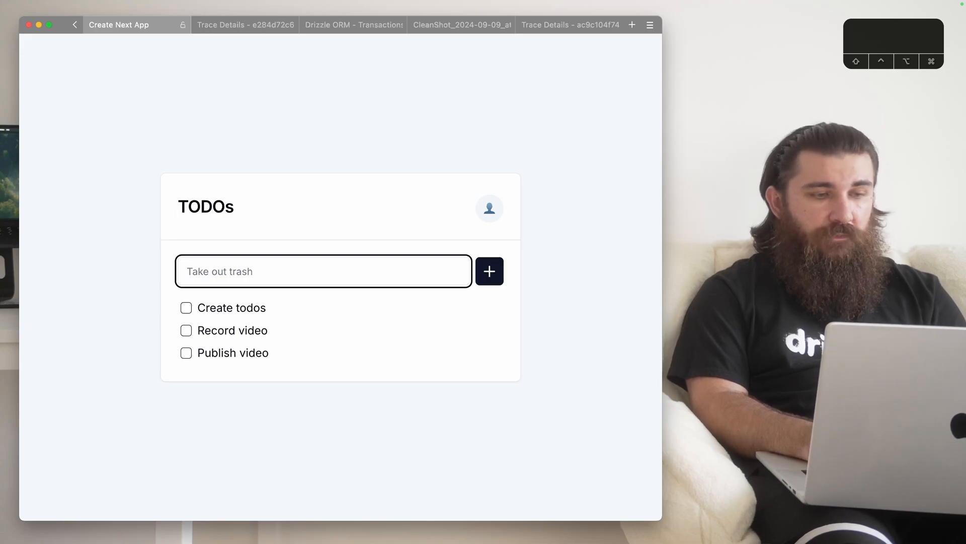
type("For exampke, X")
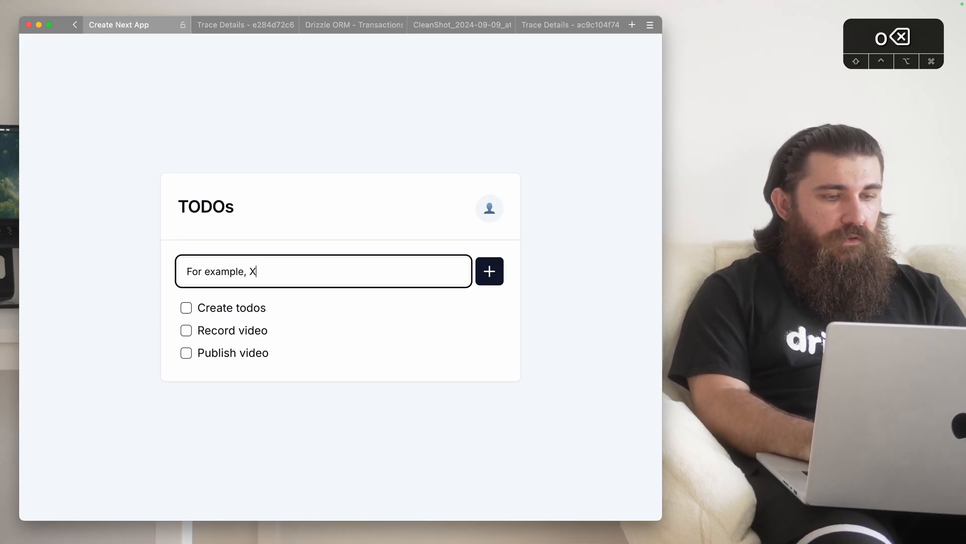
type("Comma separated, todos,")
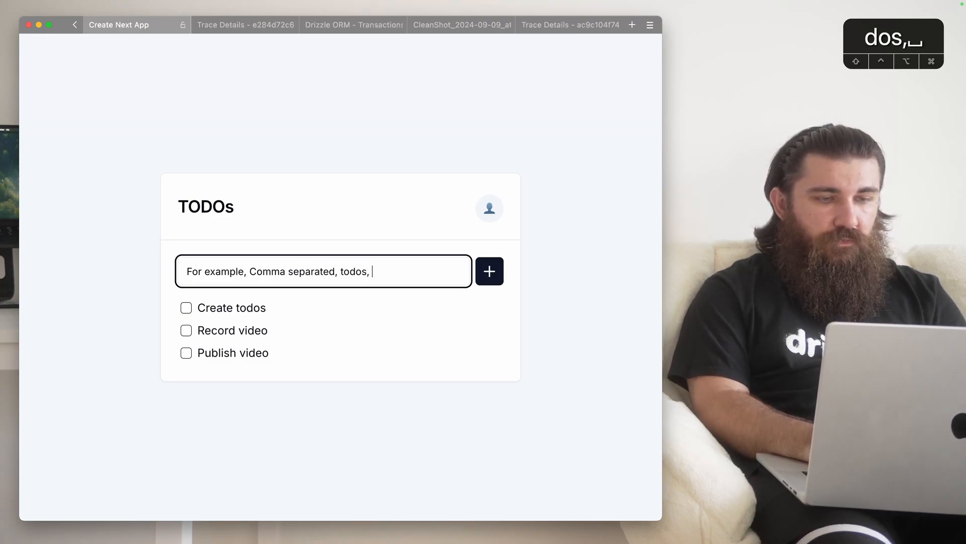
left_click(488, 271)
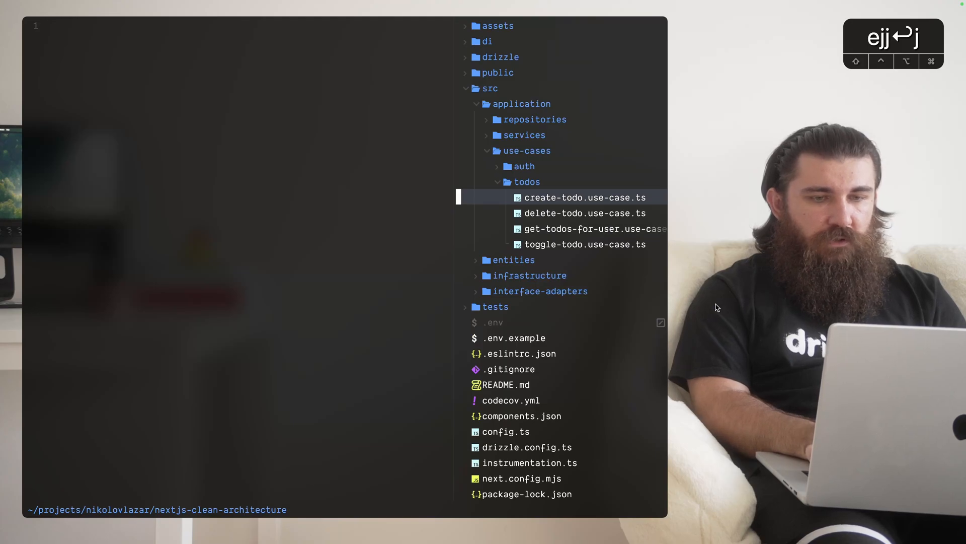
- Open create-todo.use-case.ts from Neo-tree and highlight the minimum 4-character length check
left_click(585, 197)
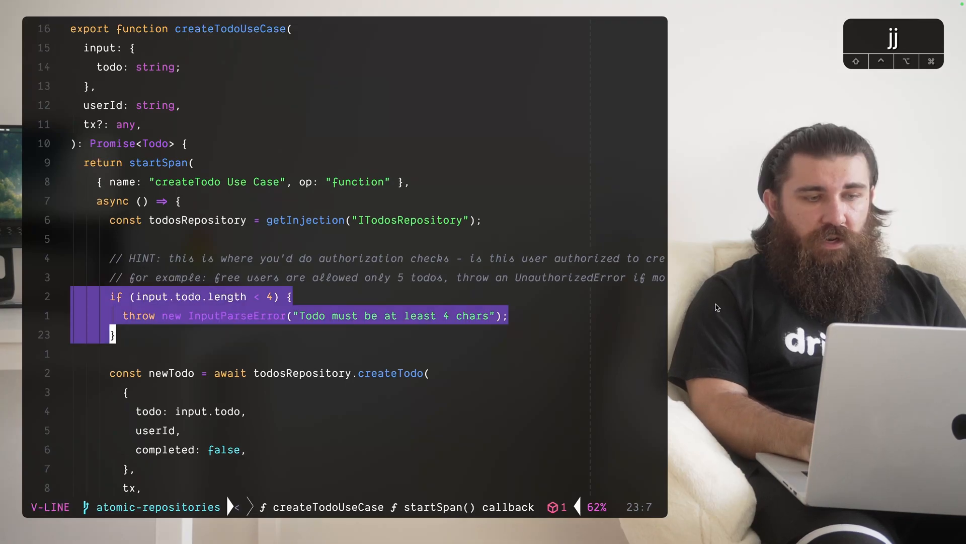
key("Escape")
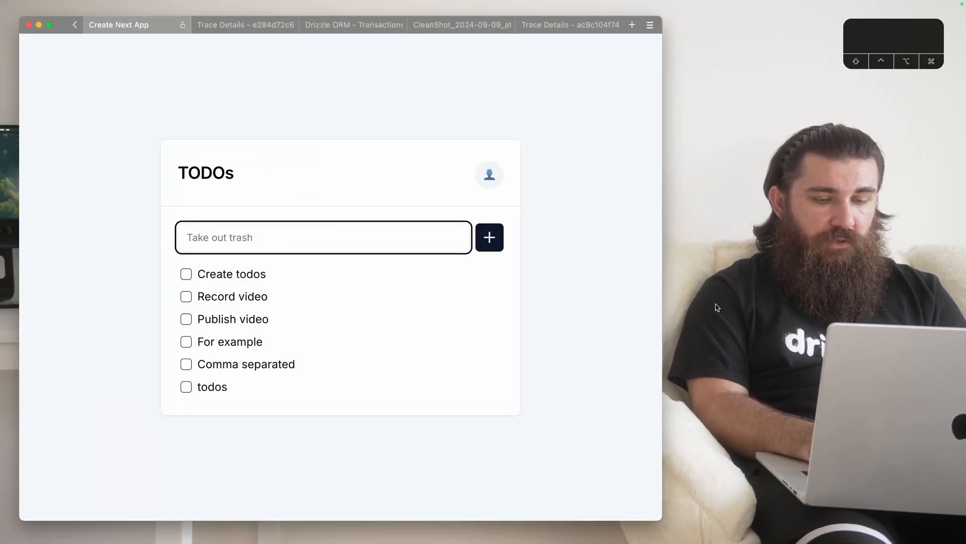
- Submit 'Hello world, One, How's it going?' and dismiss the too-short error for 'One'
type("Hello world,")
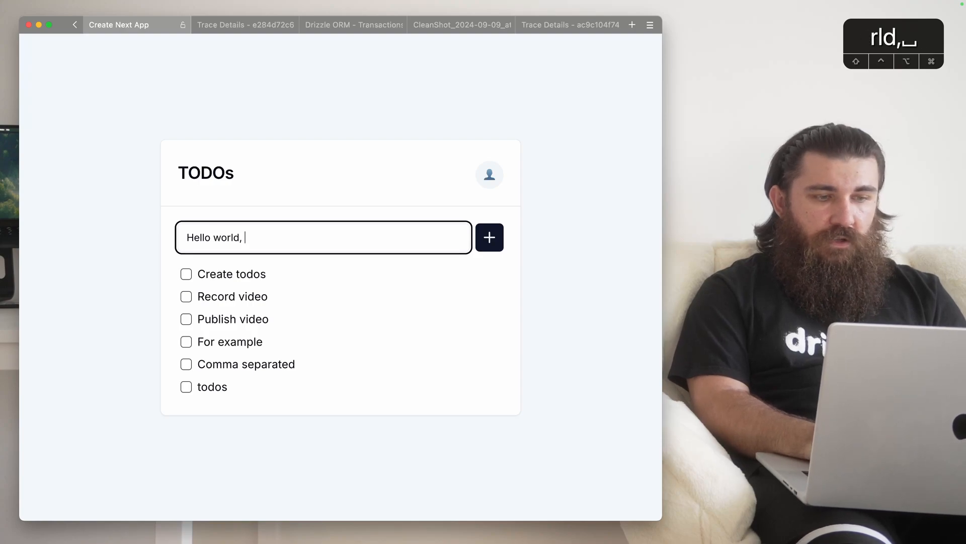
type("One,")
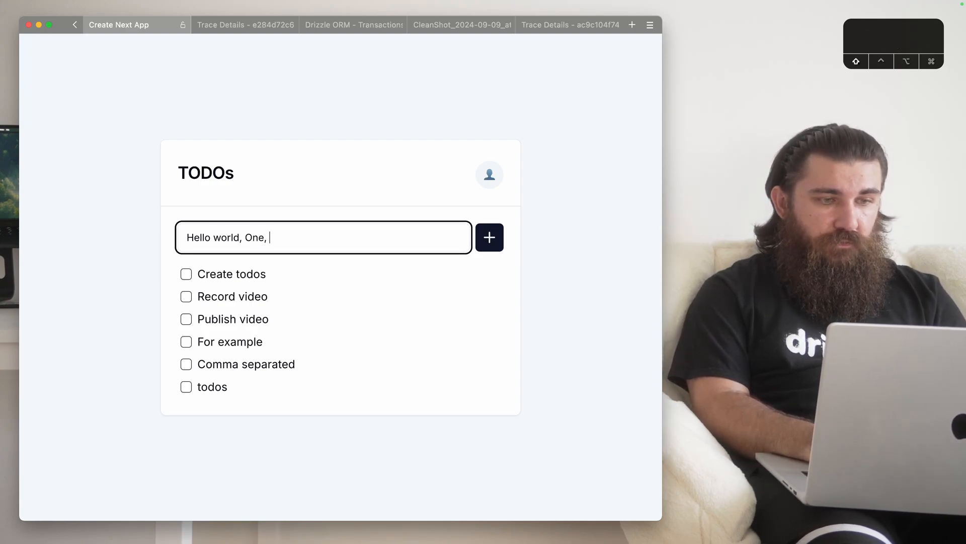
type("How's it going?")
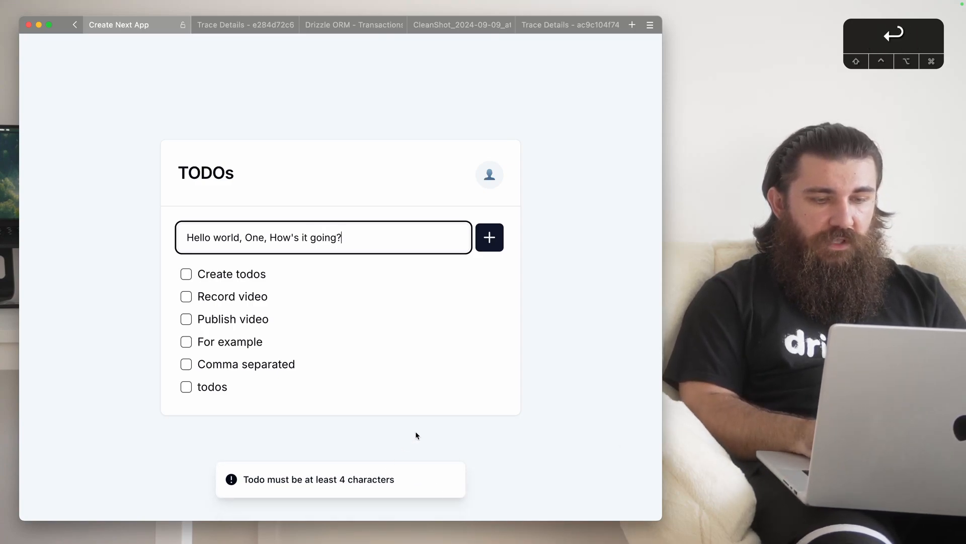
left_click(488, 237)
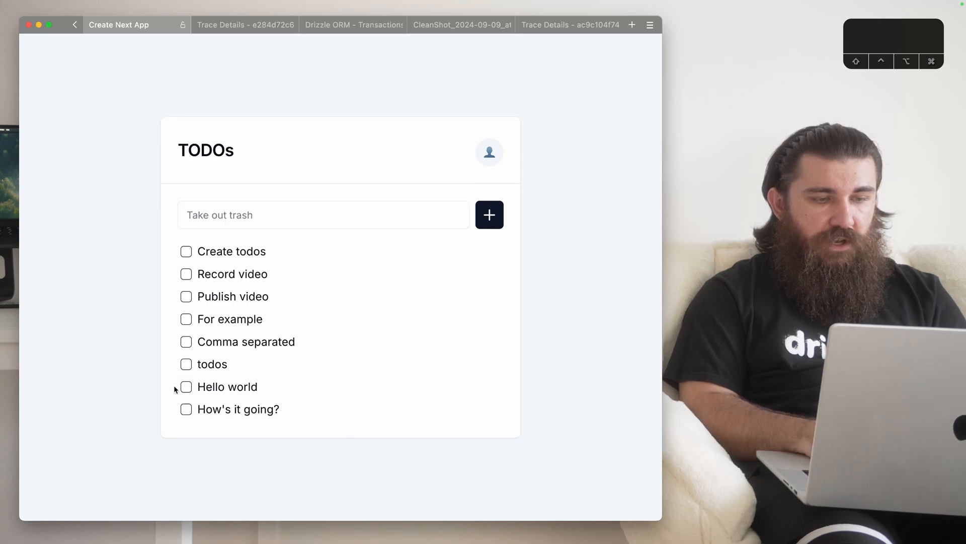
left_click_drag(197, 386, 279, 408)
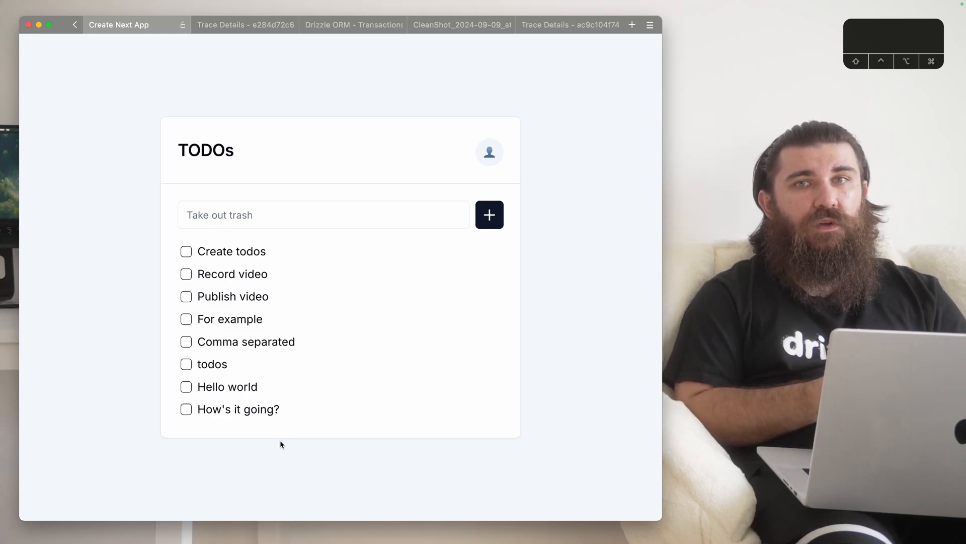
- Open the trace details and inspect the first createTodo Use Case, TodosRepository and insert spans
left_click(245, 24)
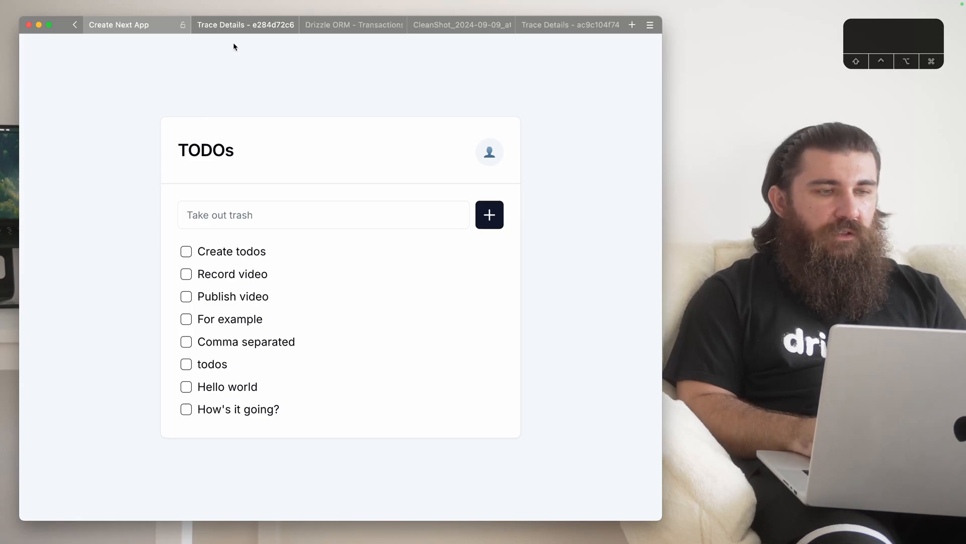
left_click(245, 25)
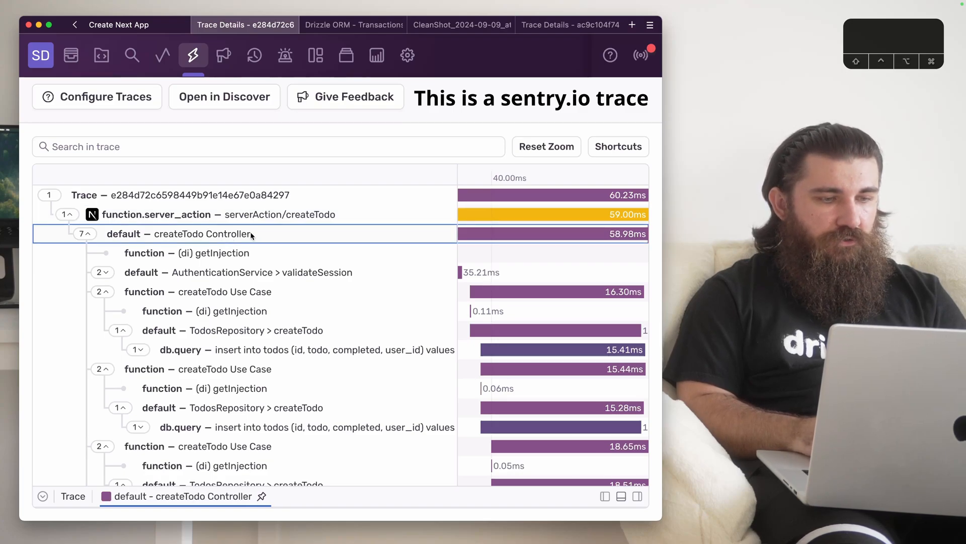
left_click(197, 292)
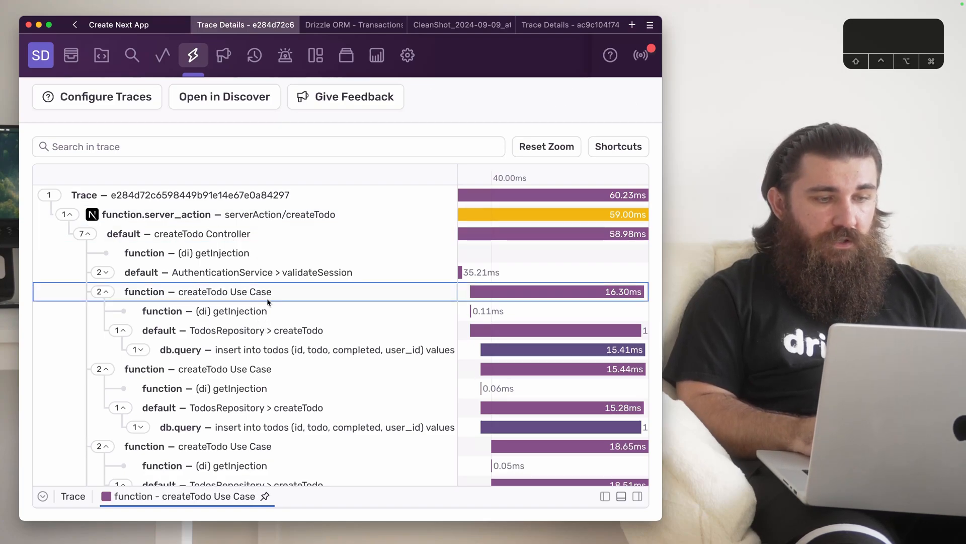
left_click(232, 329)
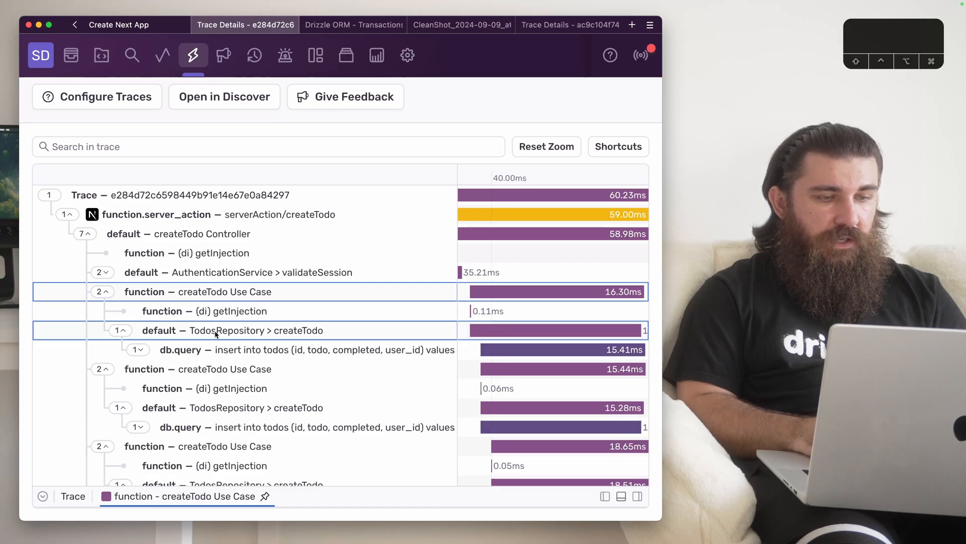
left_click(305, 350)
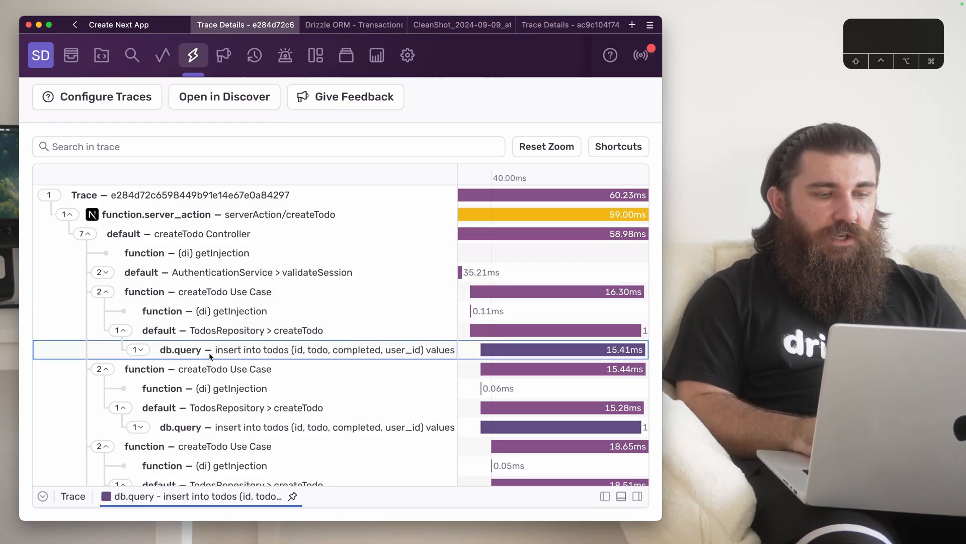
mouse_move(188, 360)
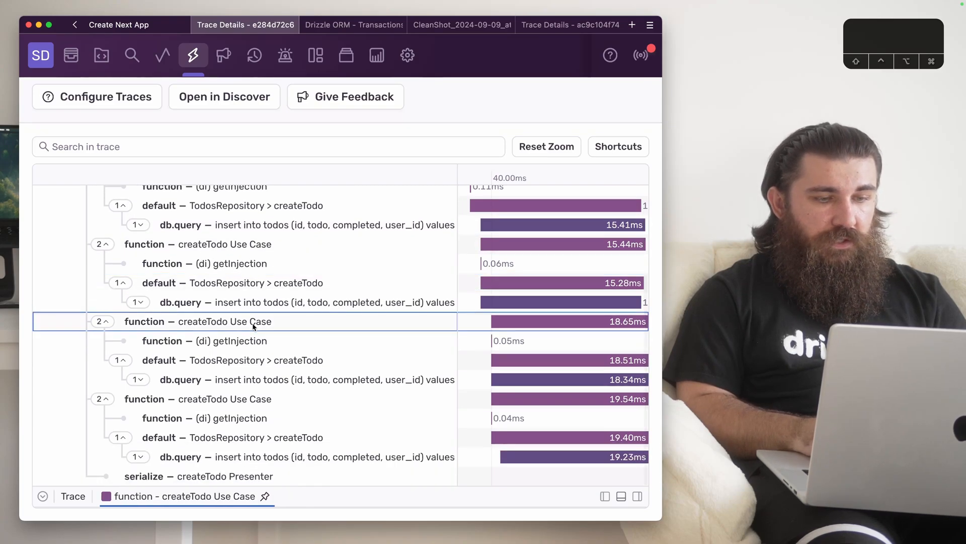
- Inspect the last createTodo Use Case span, its TodosRepository span and final insert query
left_click(225, 398)
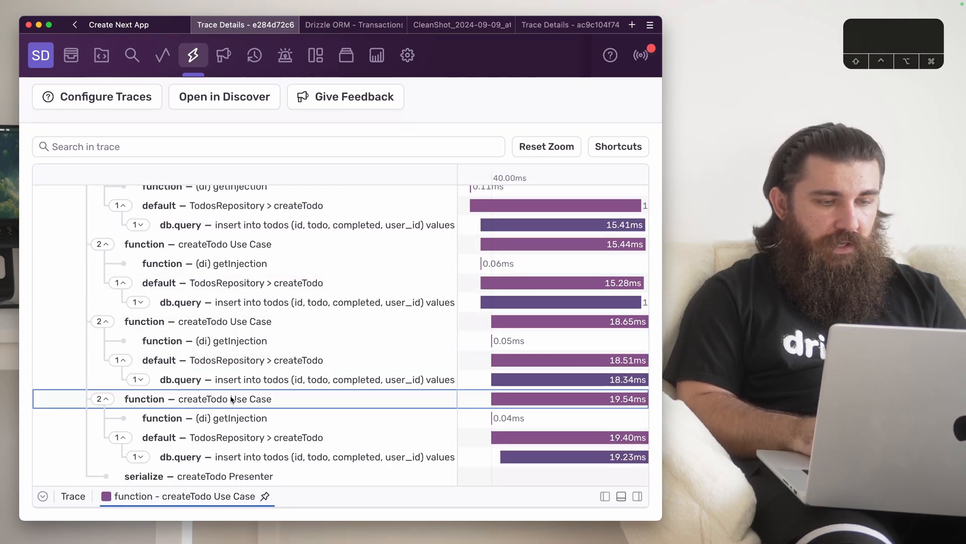
left_click(232, 437)
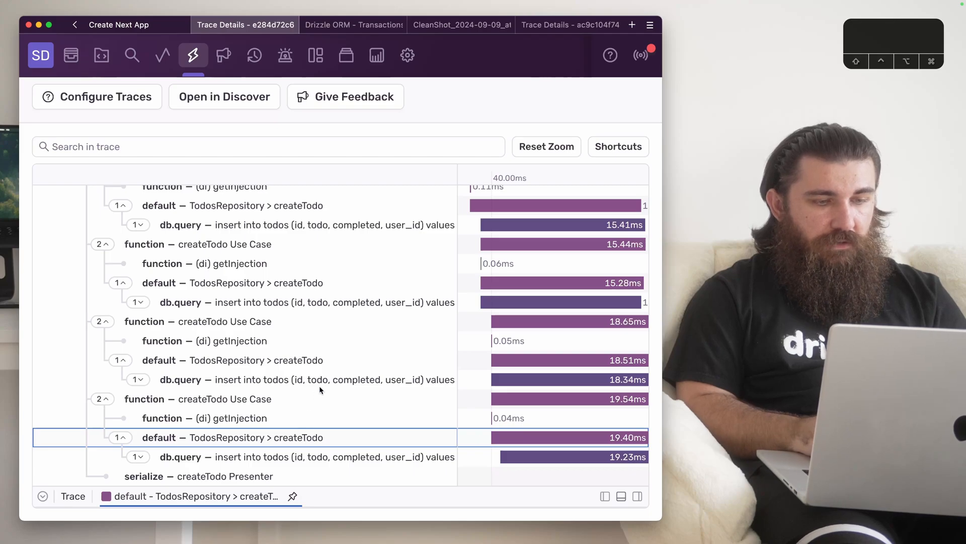
left_click(307, 379)
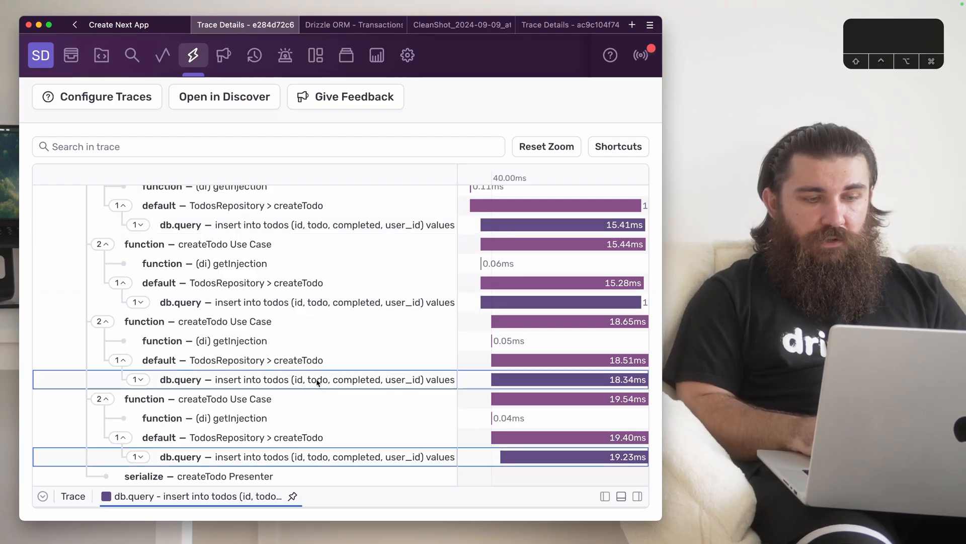
mouse_move(371, 336)
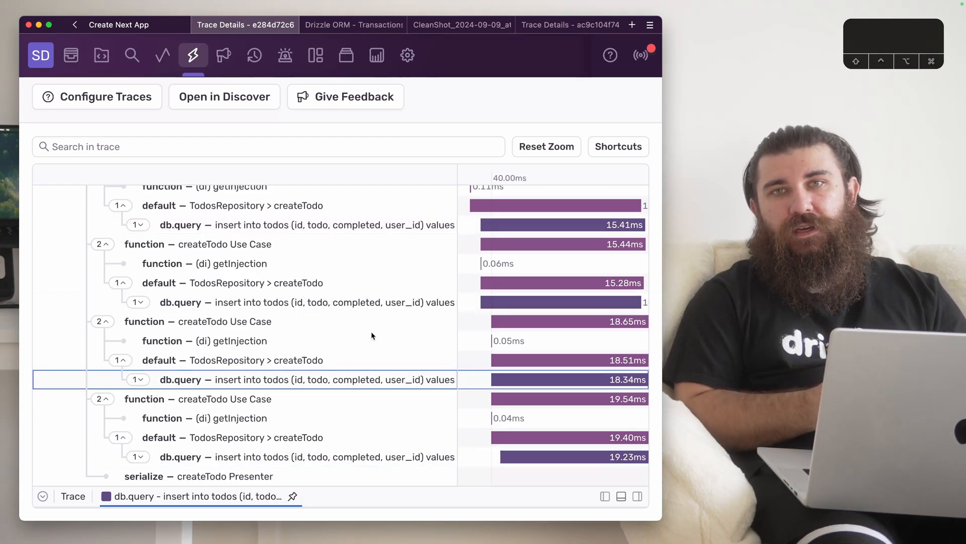
left_click(353, 24)
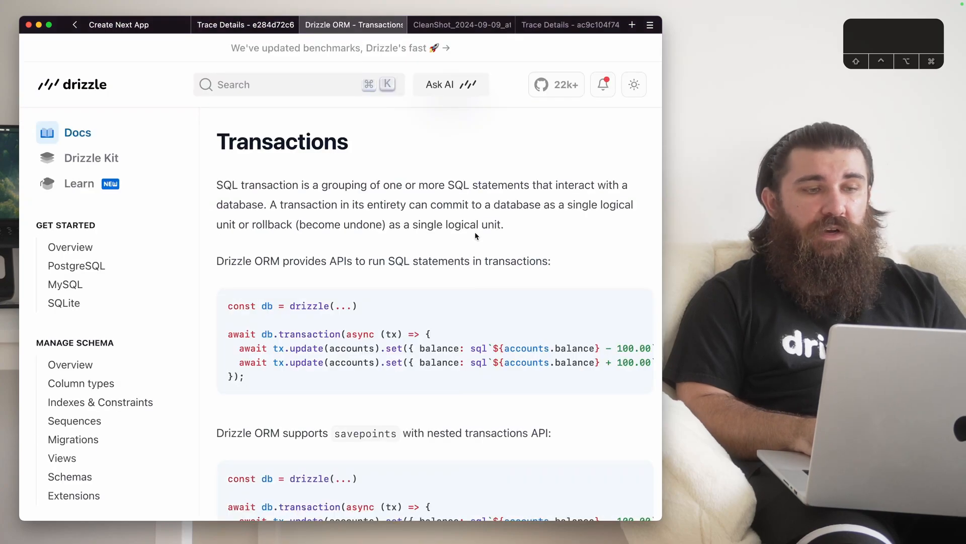
mouse_move(548, 250)
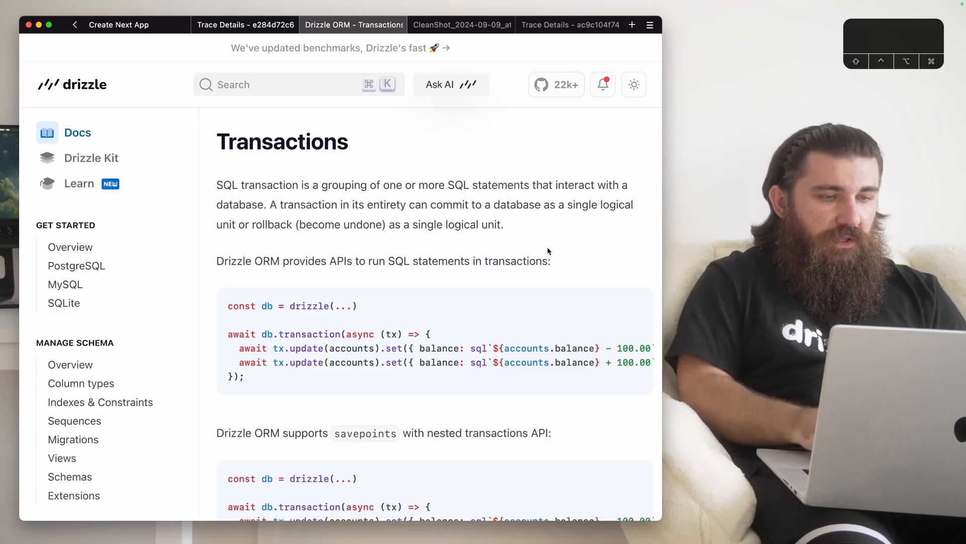
scroll("down", 3)
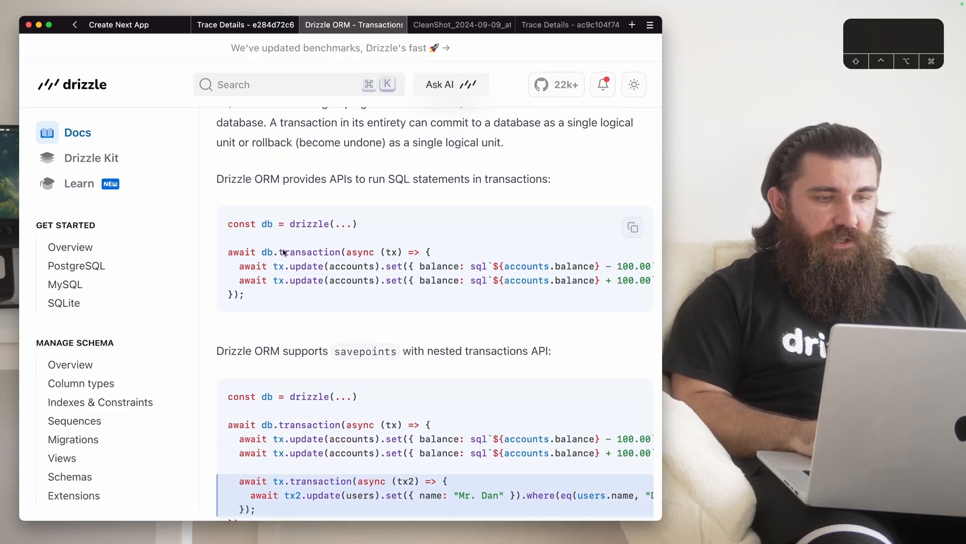
double_click(267, 252)
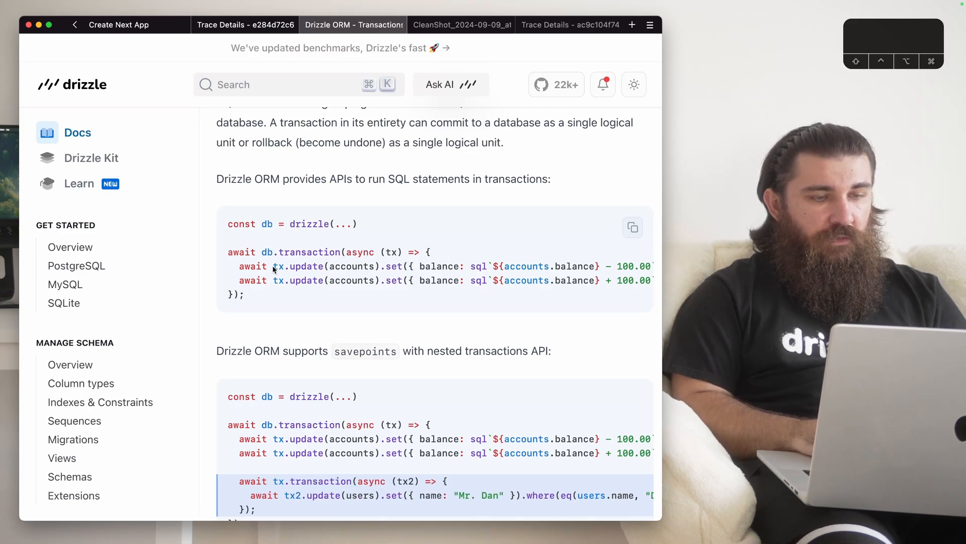
double_click(304, 266)
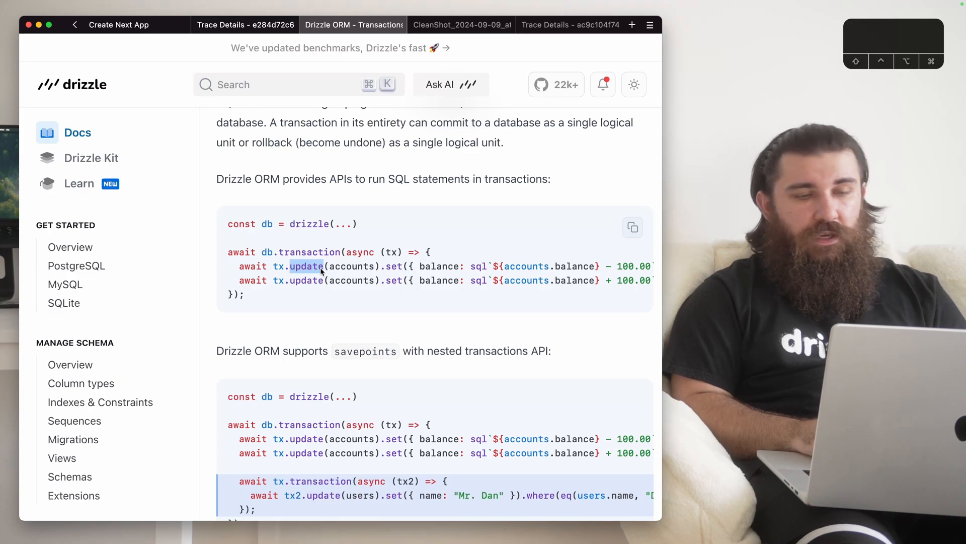
- Scroll past the nested-transaction savepoints example and show the transaction layers diagram
scroll("down", 3)
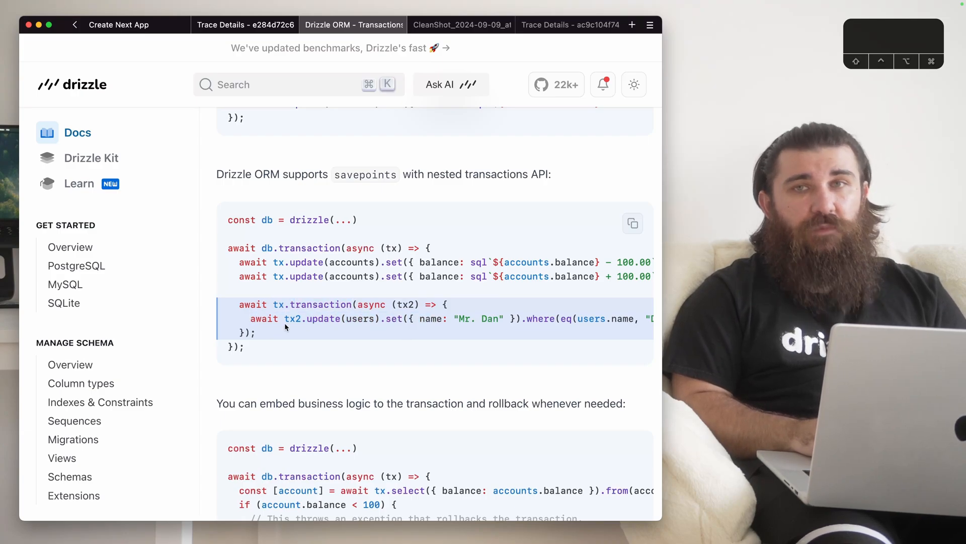
double_click(308, 304)
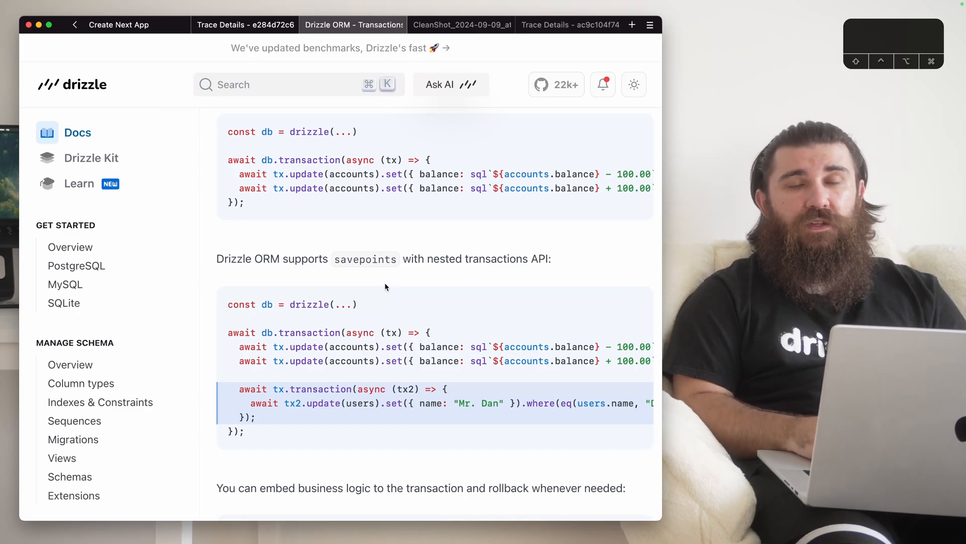
left_click(461, 24)
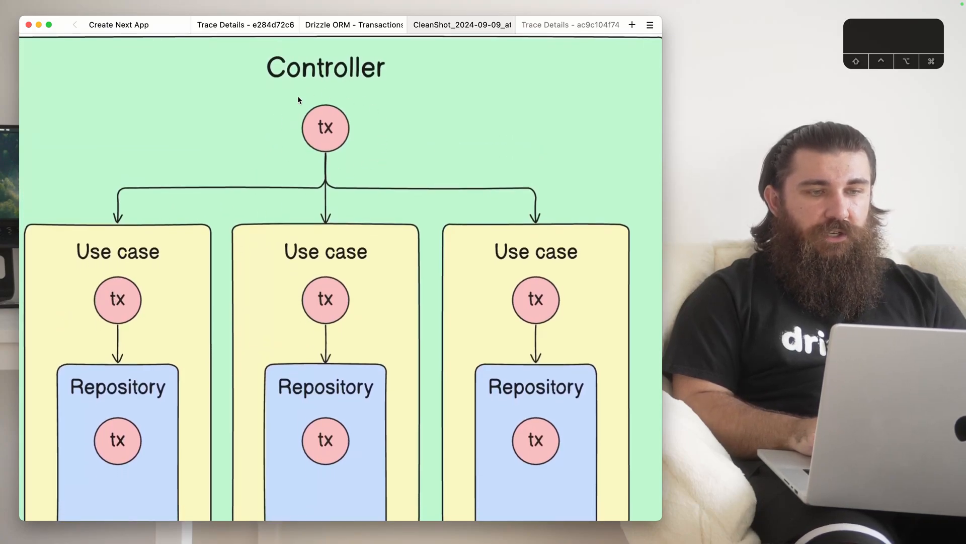
scroll("down", 3)
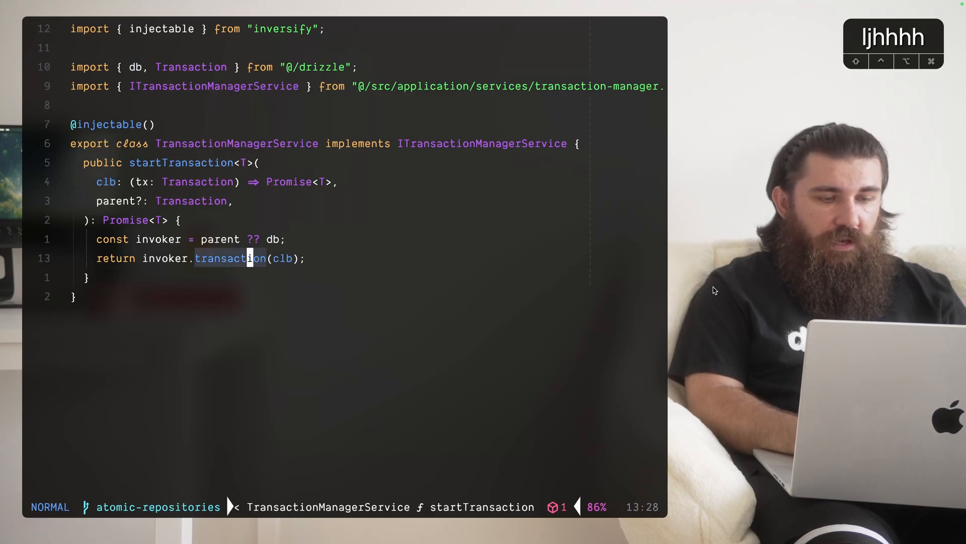
- Select 'transaction' in startTransaction's return line, then move toward the create-todo controller
key("v")
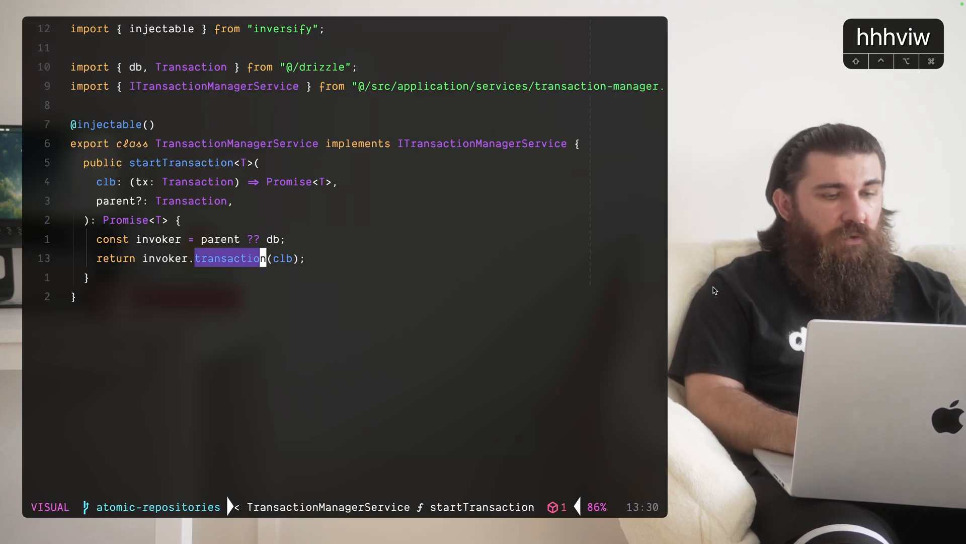
key("Escape")
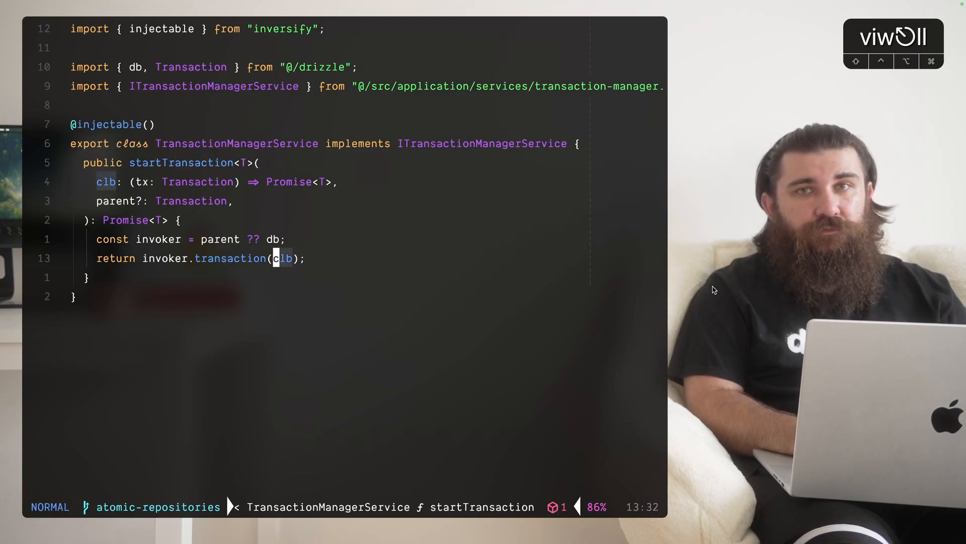
type("createTodoUseCase({ todo: t }, user.id, tx),")
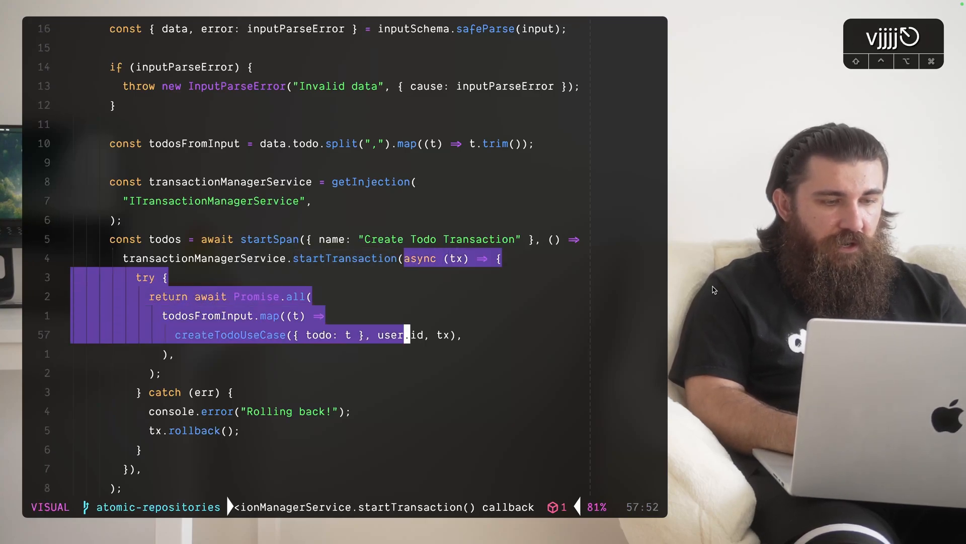
- Highlight the controller's tx.rollback() catch line, then jump to createTodoUseCase accepting tx
key("Escape")
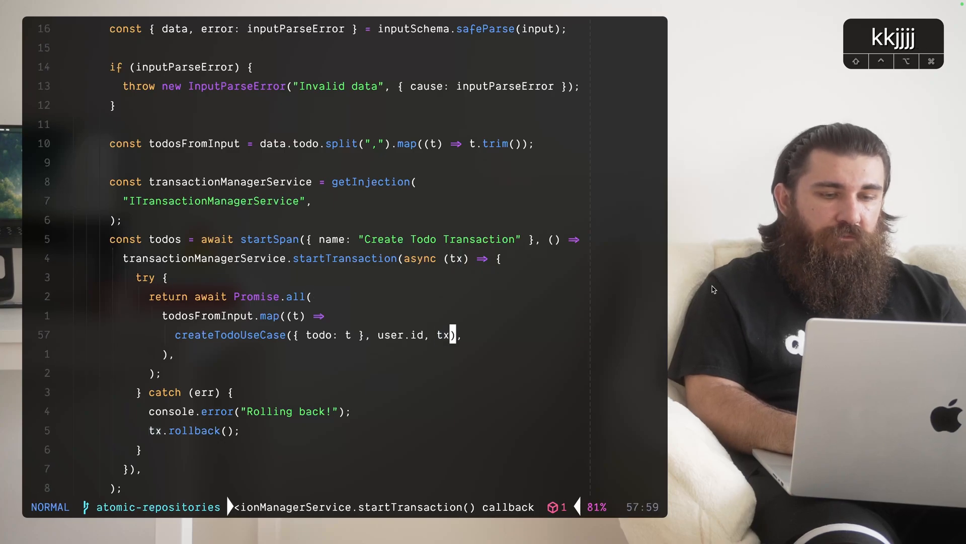
left_click(461, 25)
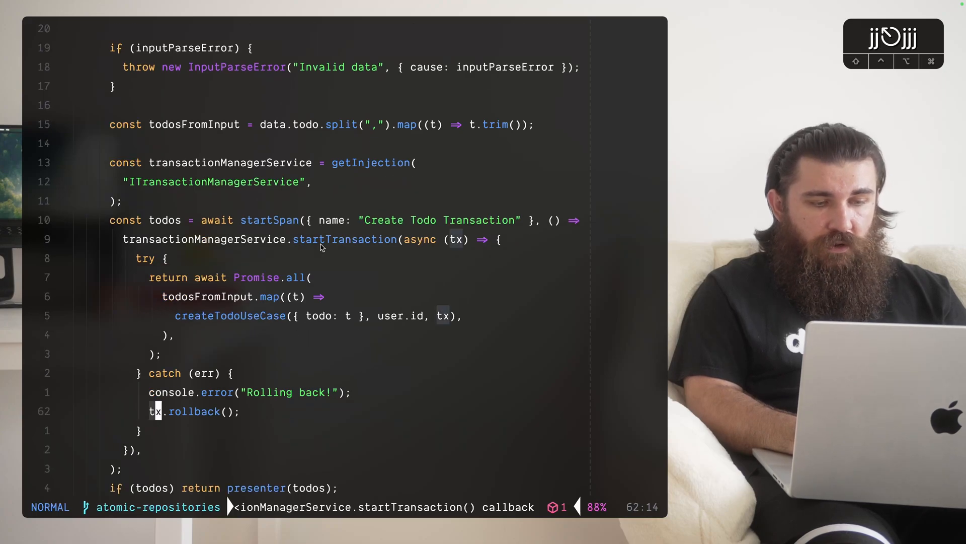
key("V")
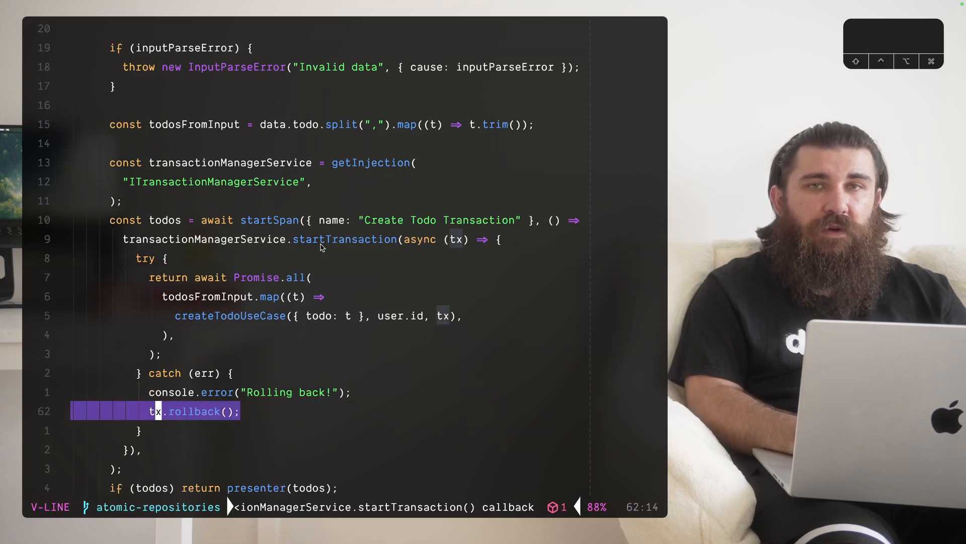
key("Escape")
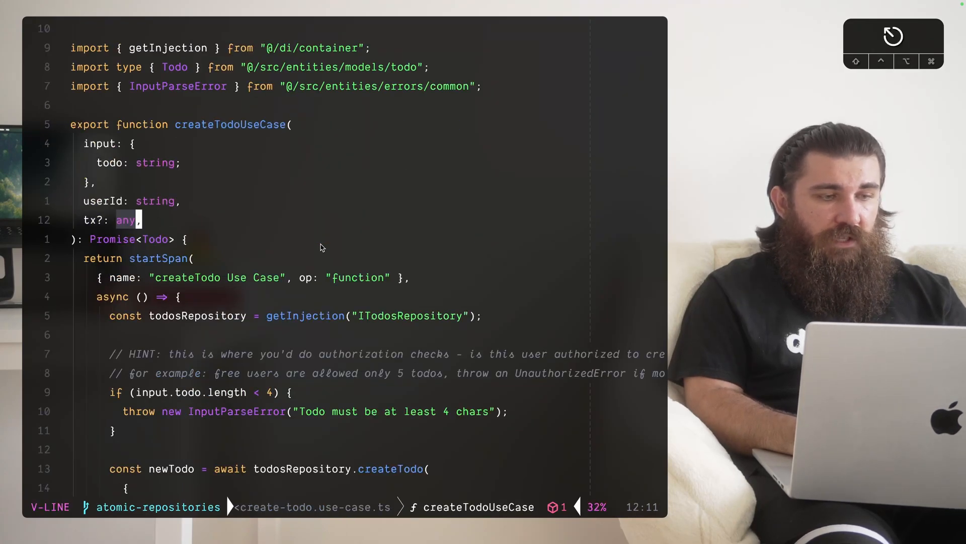
- Follow tx into todosRepository.createTodo and jump to its optional Transaction signature
key("Escape")
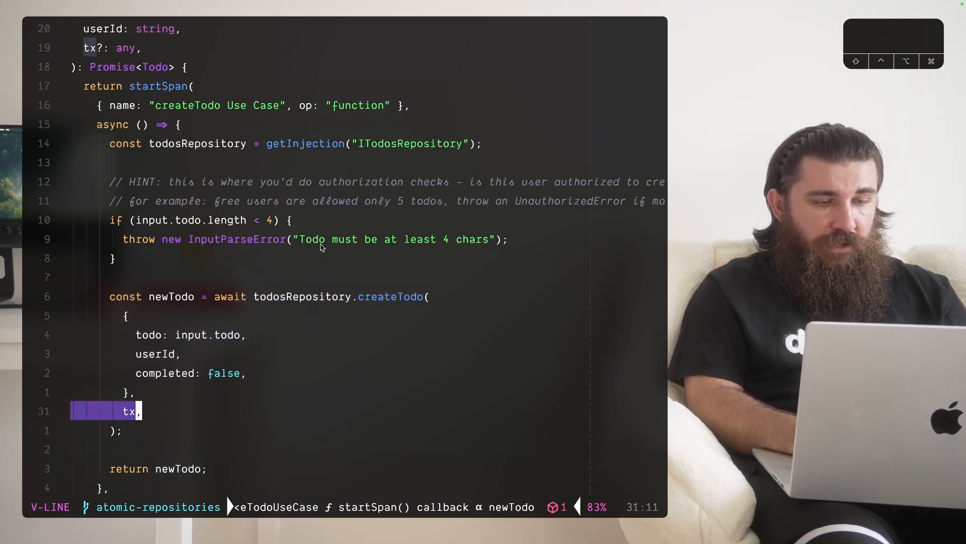
key("Escape")
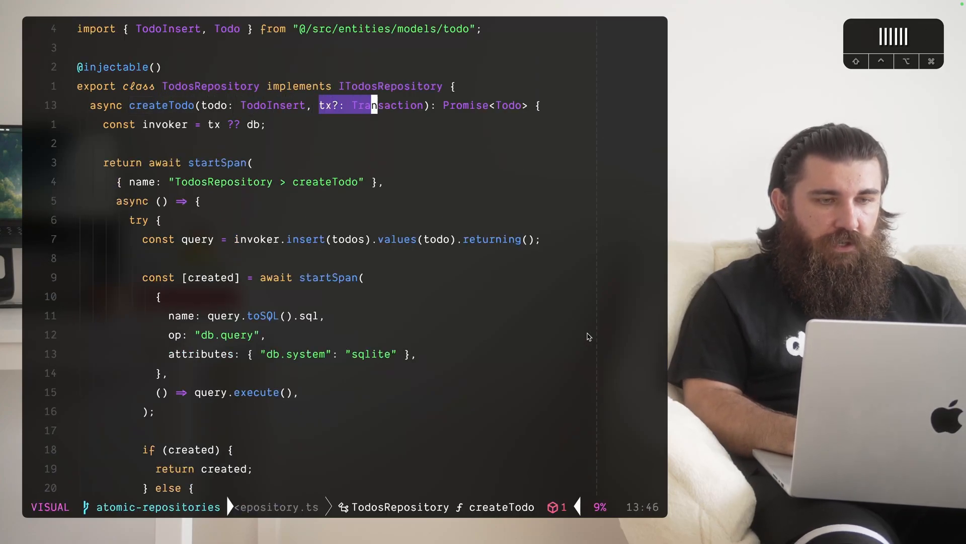
- Highlight 'const invoker = tx ?? db', quit Neovim, and start the server with npm run dev
key("Escape")
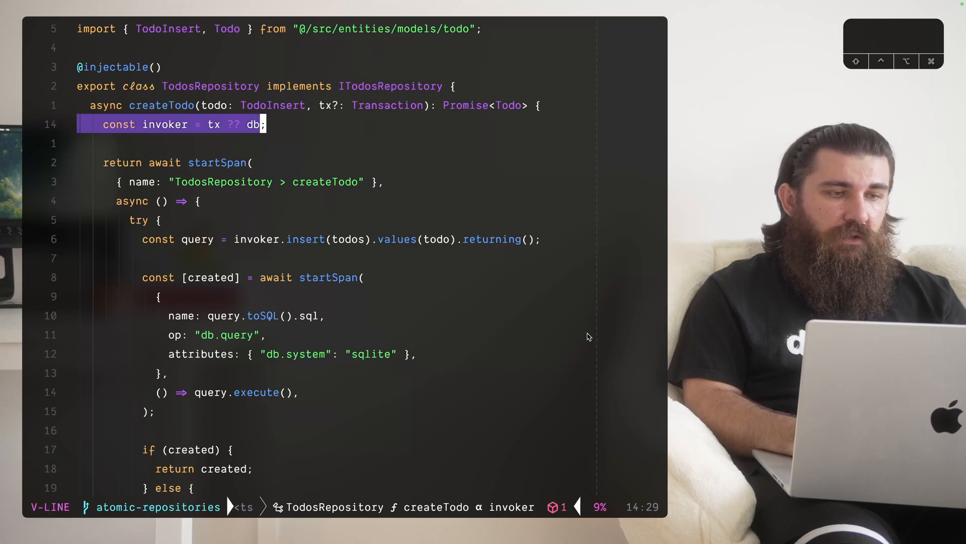
key("Escape")
type("npm")
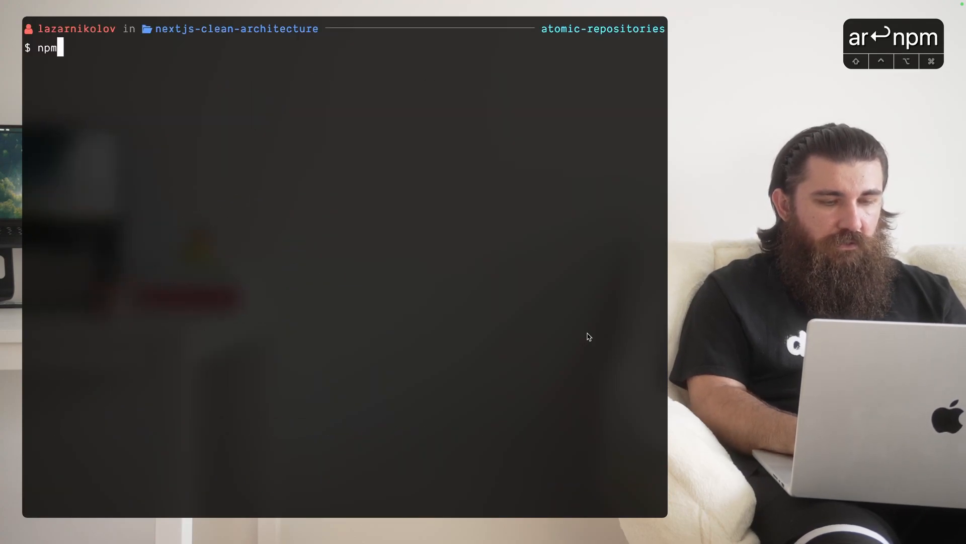
type("run dev")
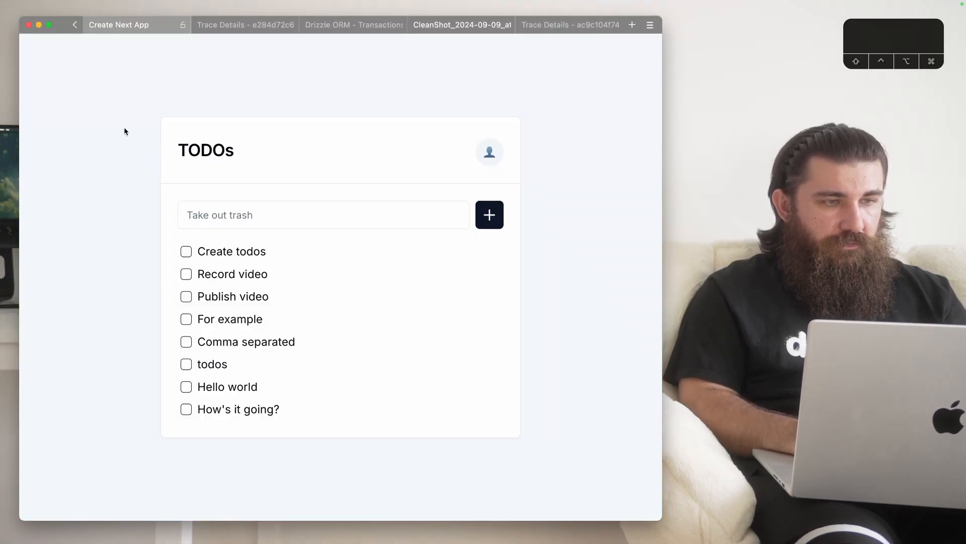
- Submit 'New todo, One, Hello World, Atomic Repositories, Two', which errors and adds nothing
type("New todo, One,")
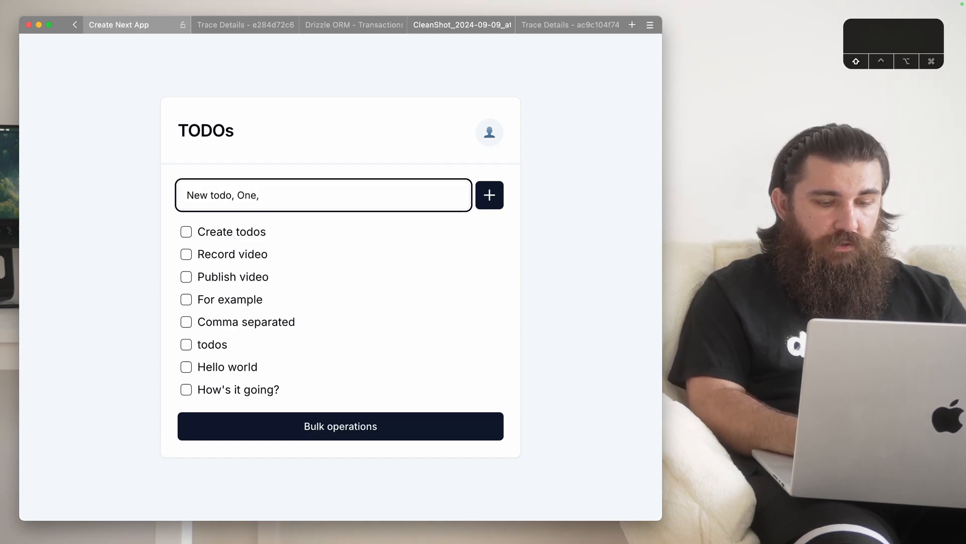
type("Hello World,")
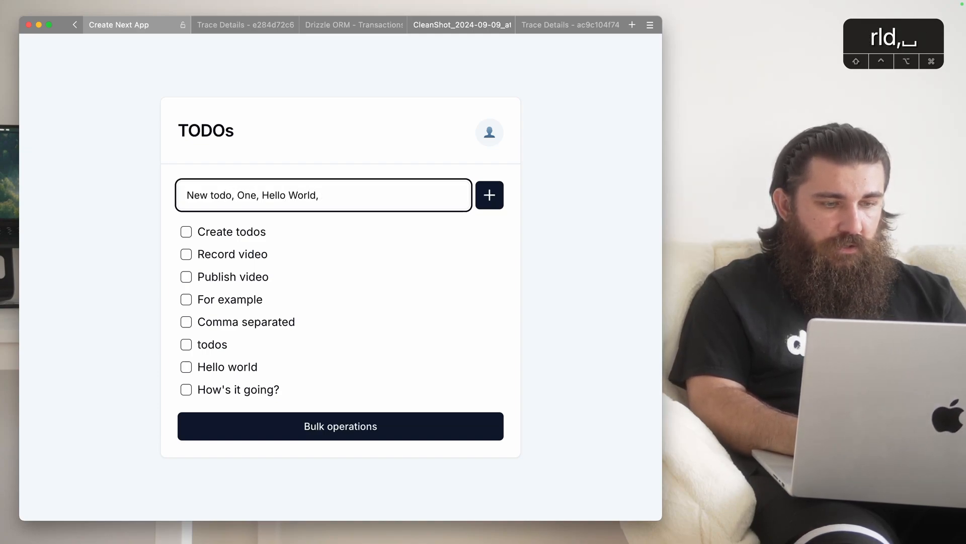
type("Atomic Repositories, Two")
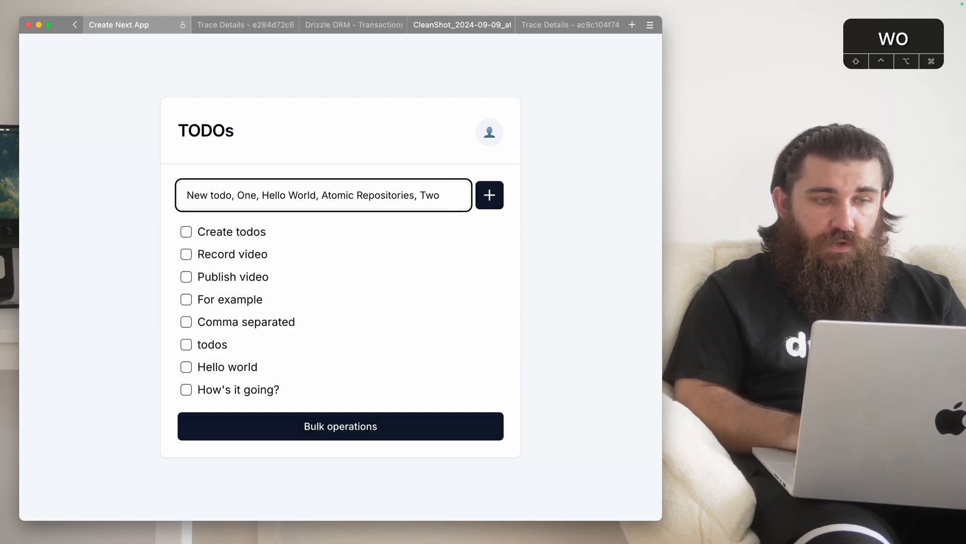
double_click(429, 195)
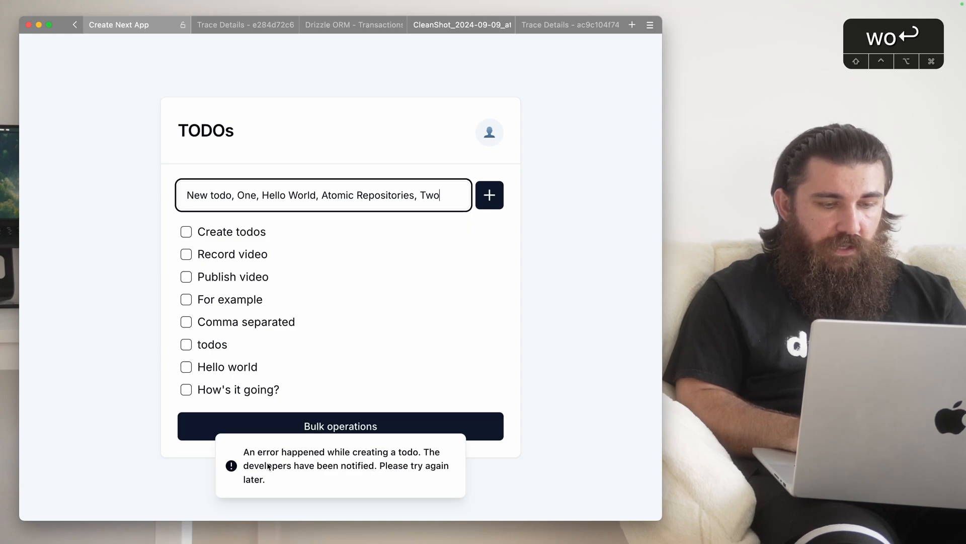
key("cmd+r")
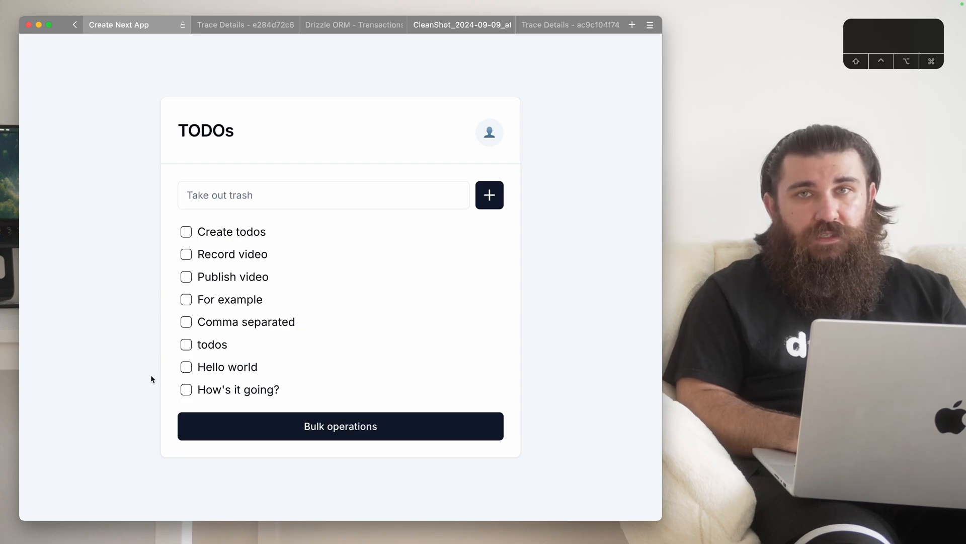
mouse_move(145, 382)
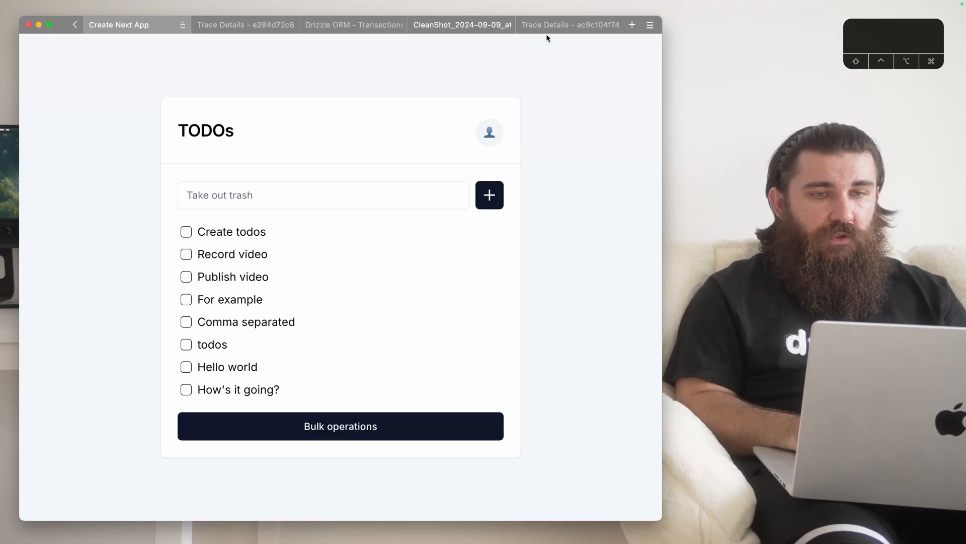
- Open the latest trace and inspect the createTodo action, Create Todo Transaction and TodosRepository spans
left_click(567, 24)
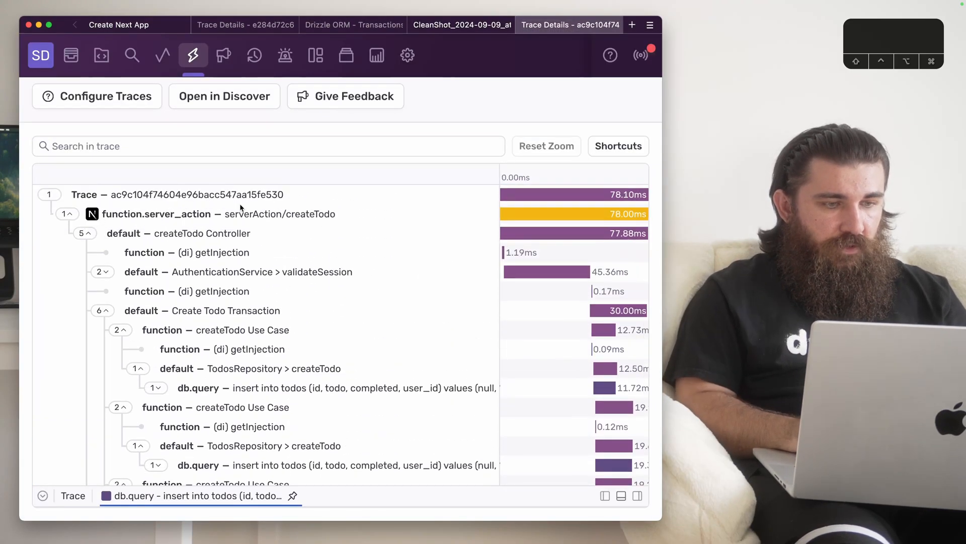
left_click(222, 214)
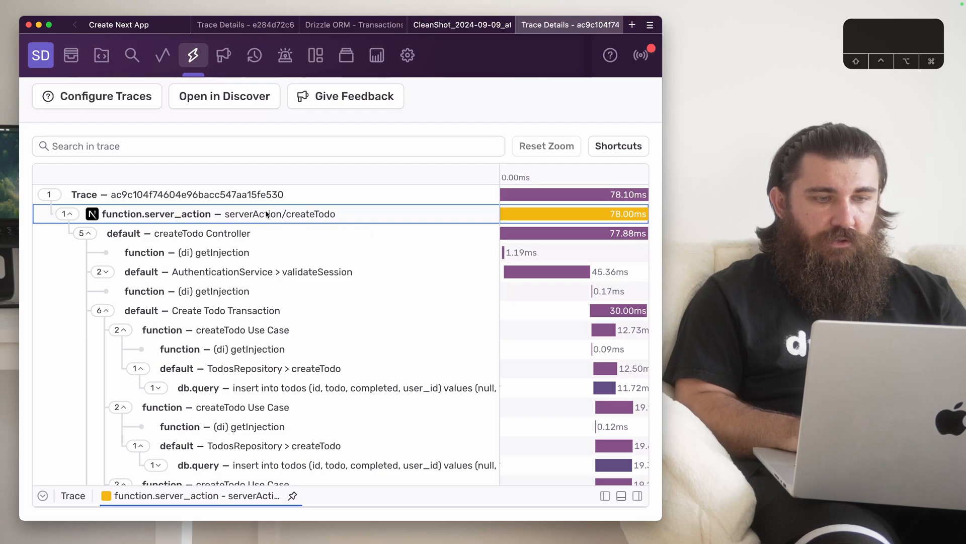
left_click(178, 233)
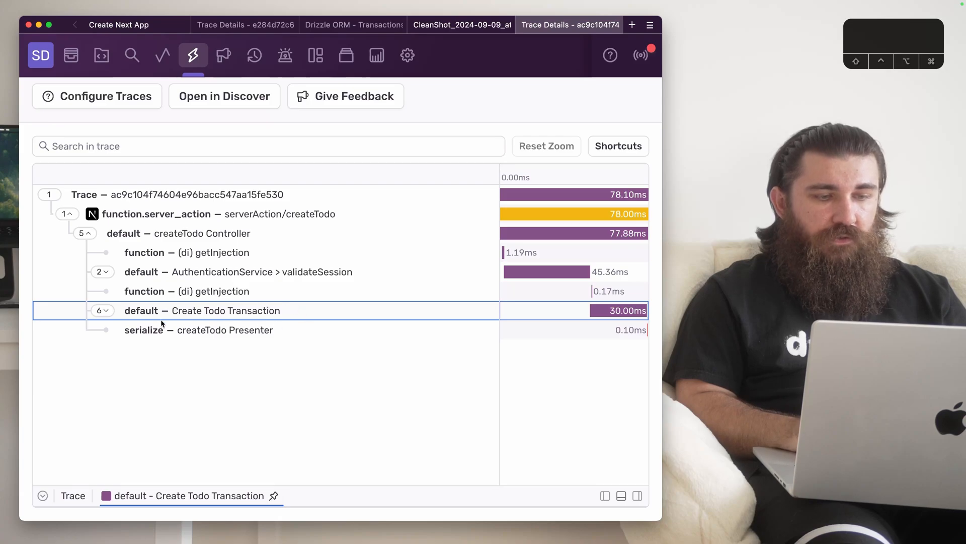
left_click(103, 310)
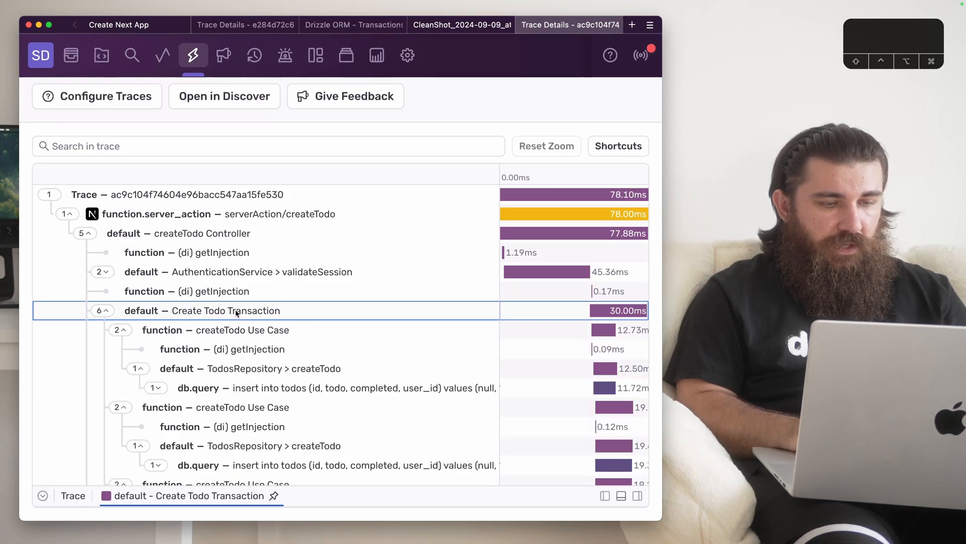
left_click(242, 330)
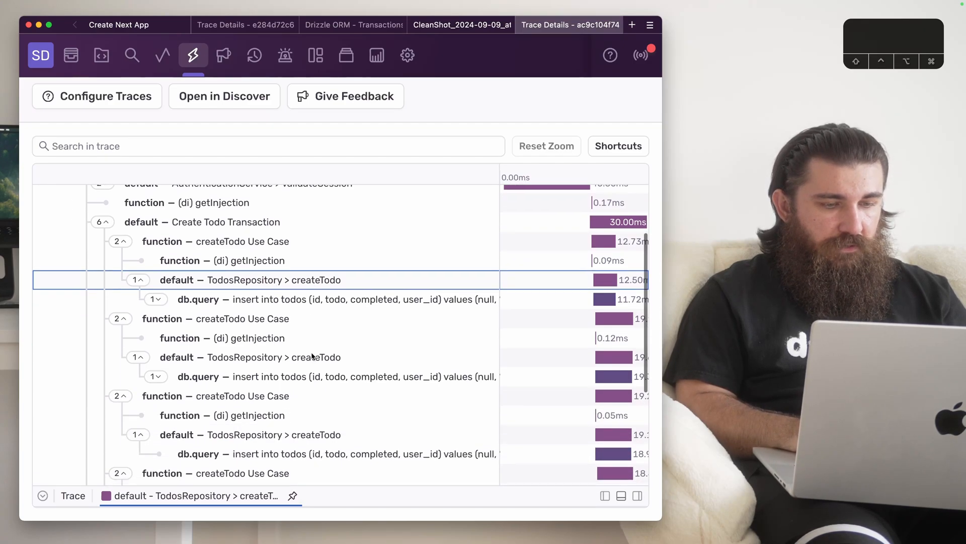
scroll("down", 3)
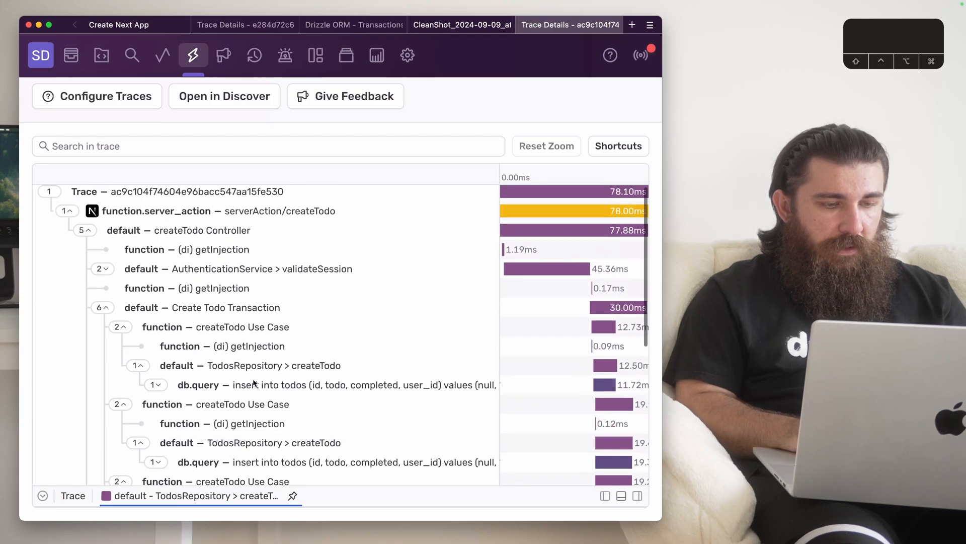
- Scroll the trace waterfall past the repeated insert queries toward the http.client POST span
scroll("down", 3)
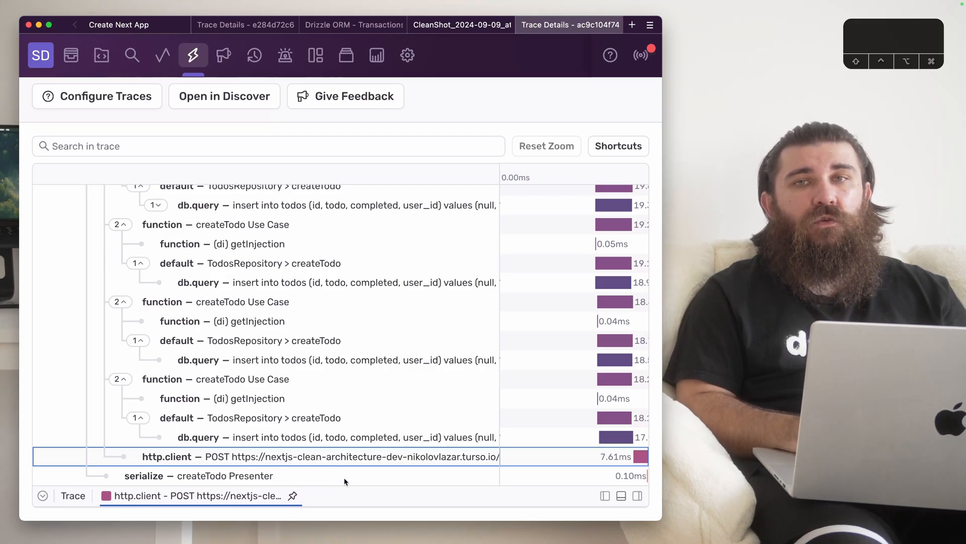
mouse_move(485, 473)
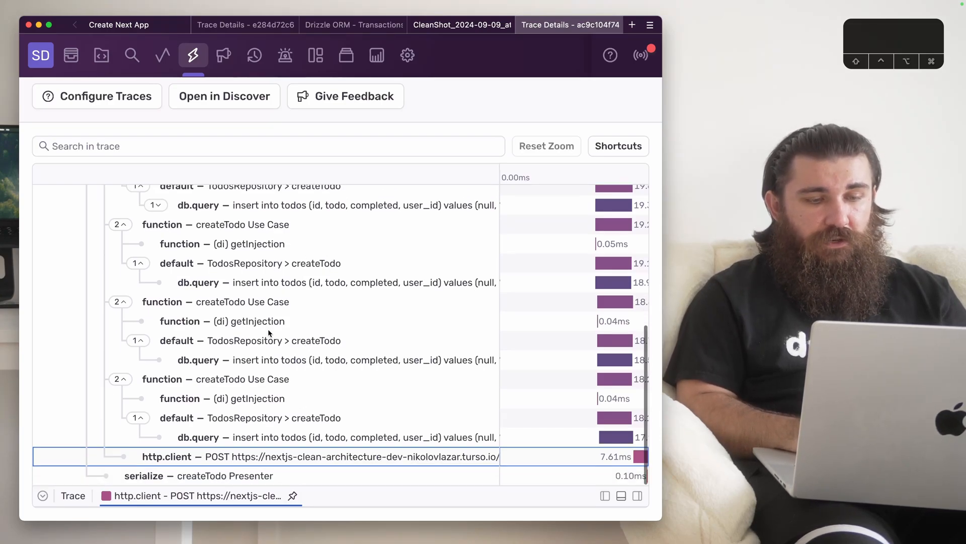
mouse_move(351, 473)
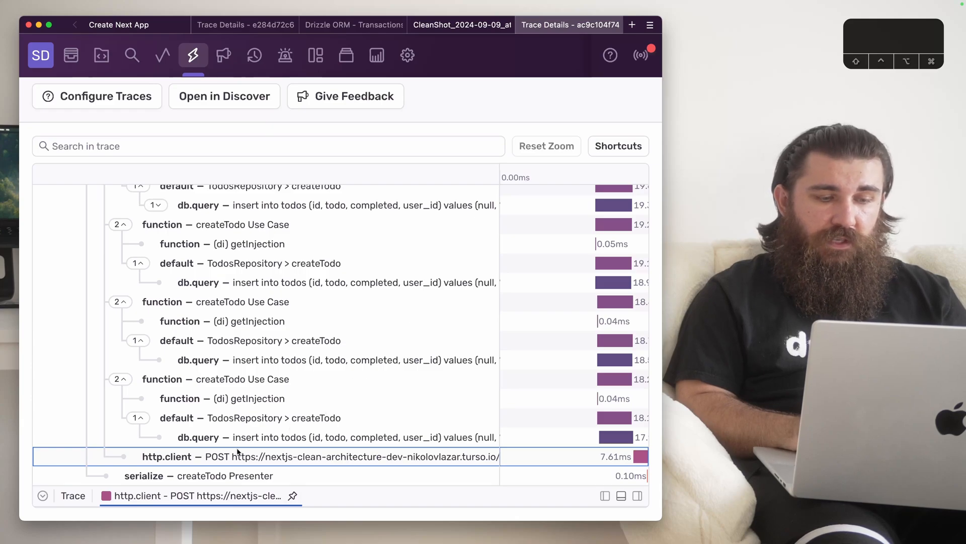
mouse_move(431, 486)
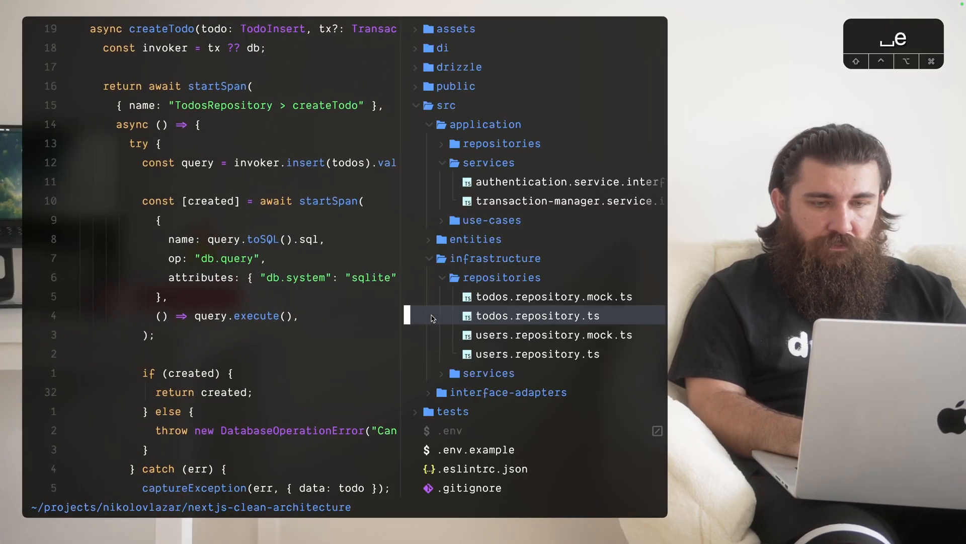
- Open bulk-update.controller.ts and highlight the nested delete startTransaction and its mainTx argument
left_click(569, 257)
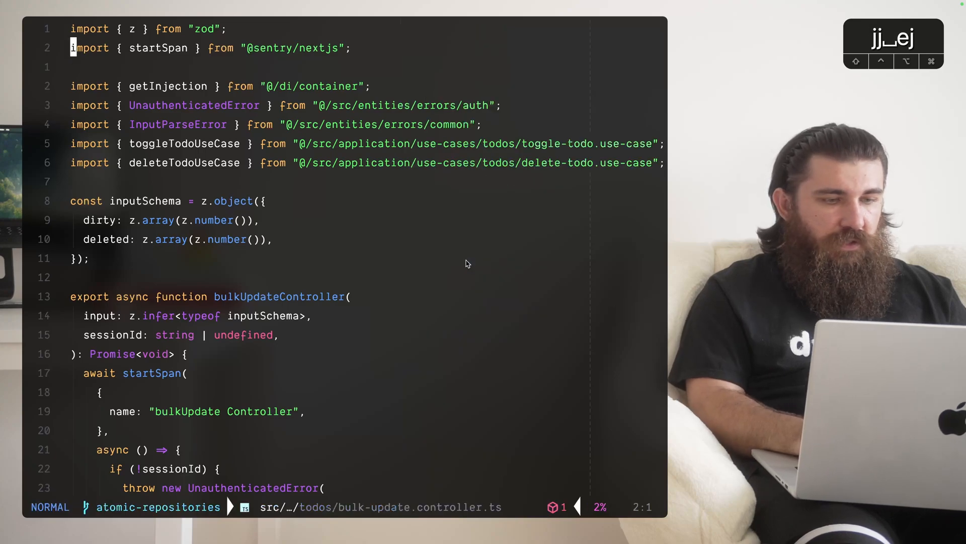
scroll("down", 3)
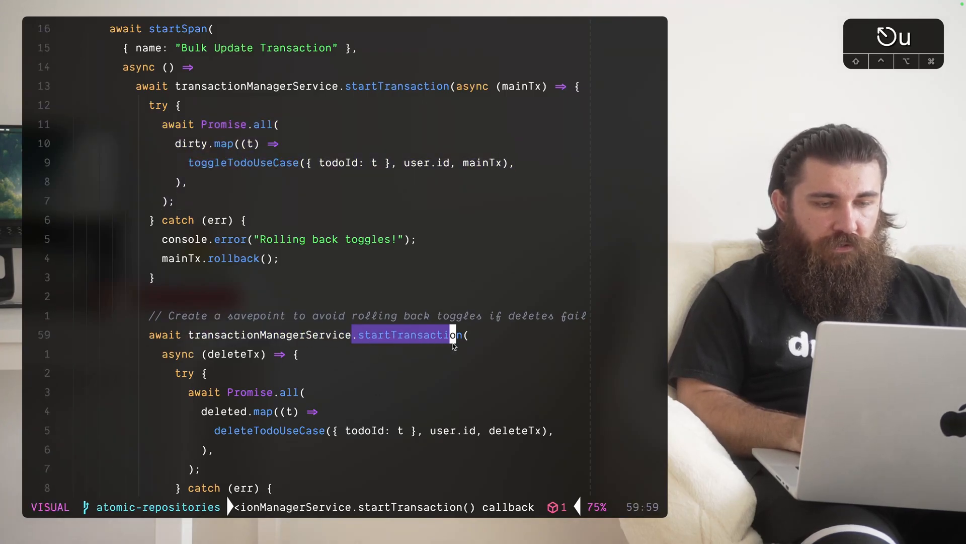
key("Escape")
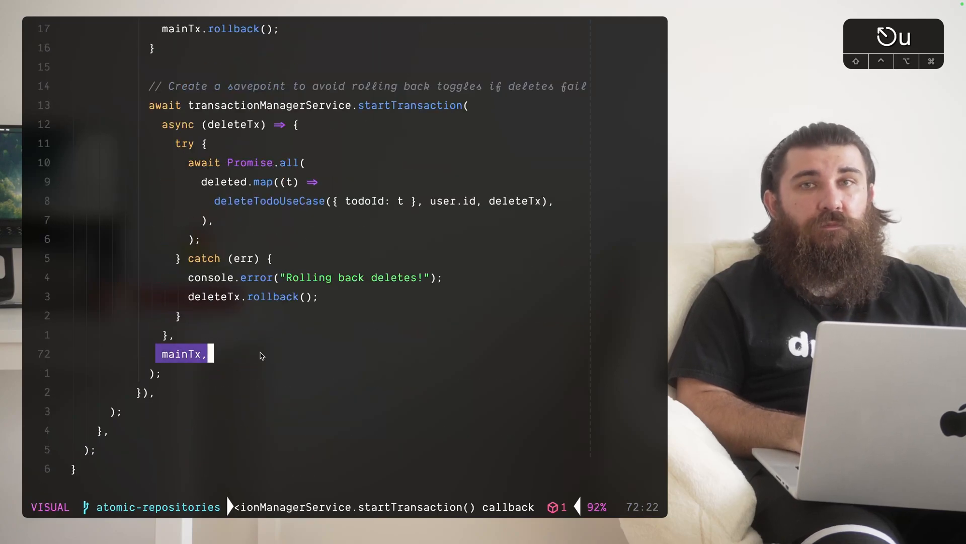
mouse_move(181, 112)
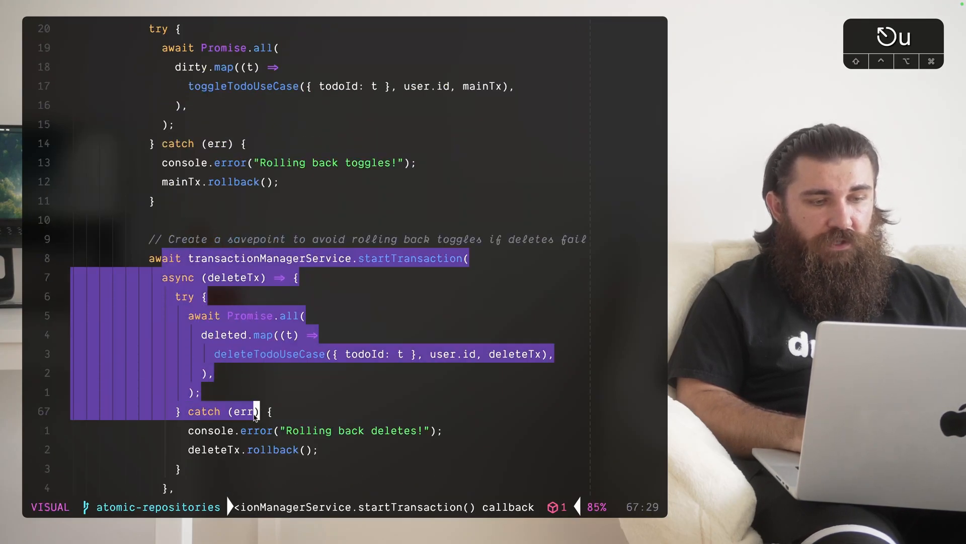
key("Escape")
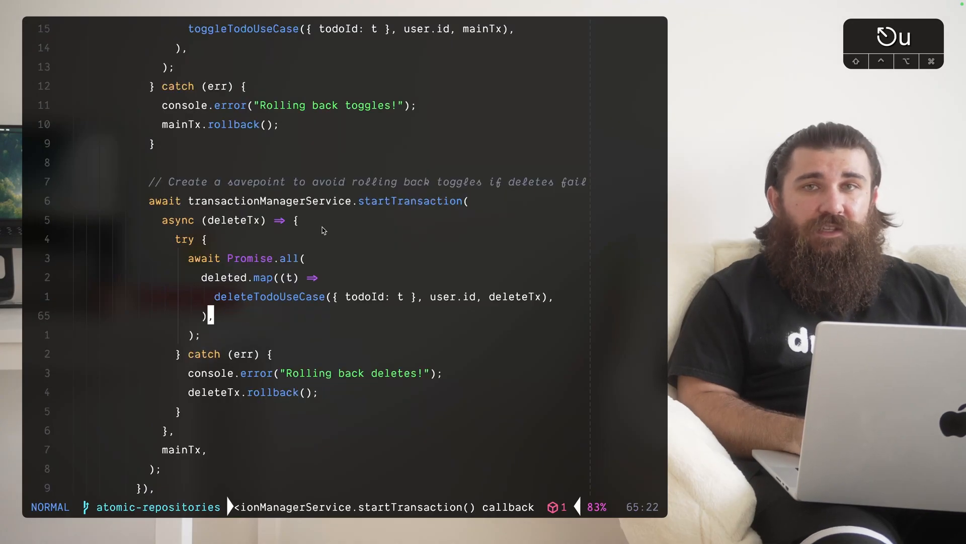
key("v")
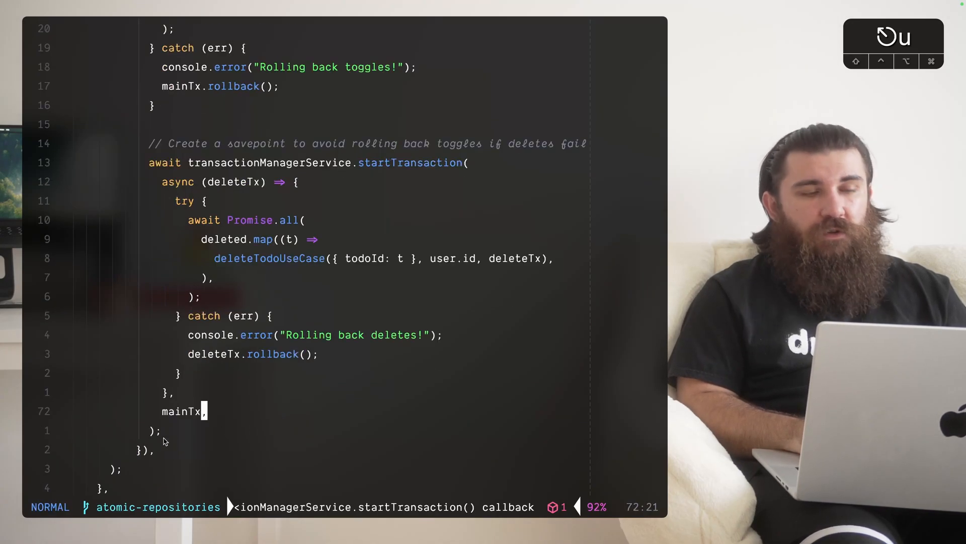
key("v")
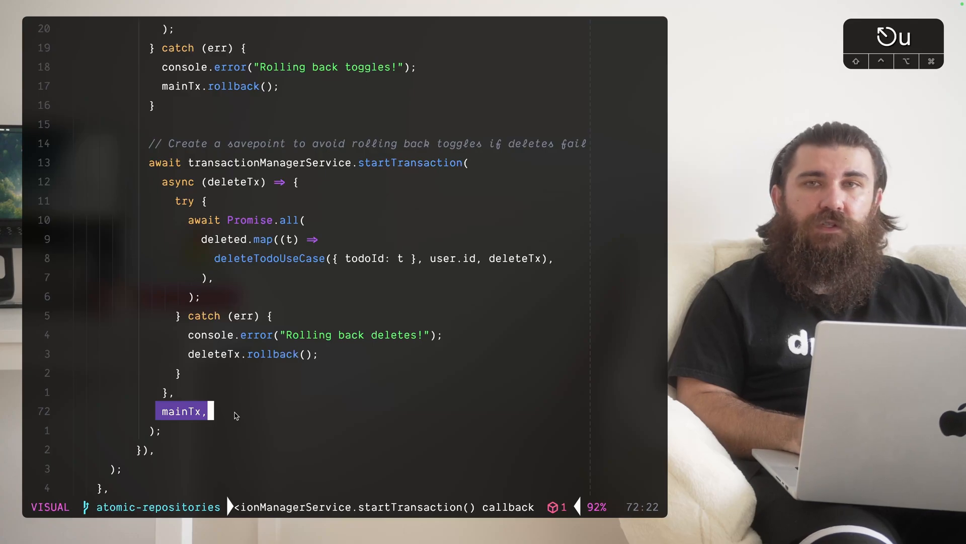